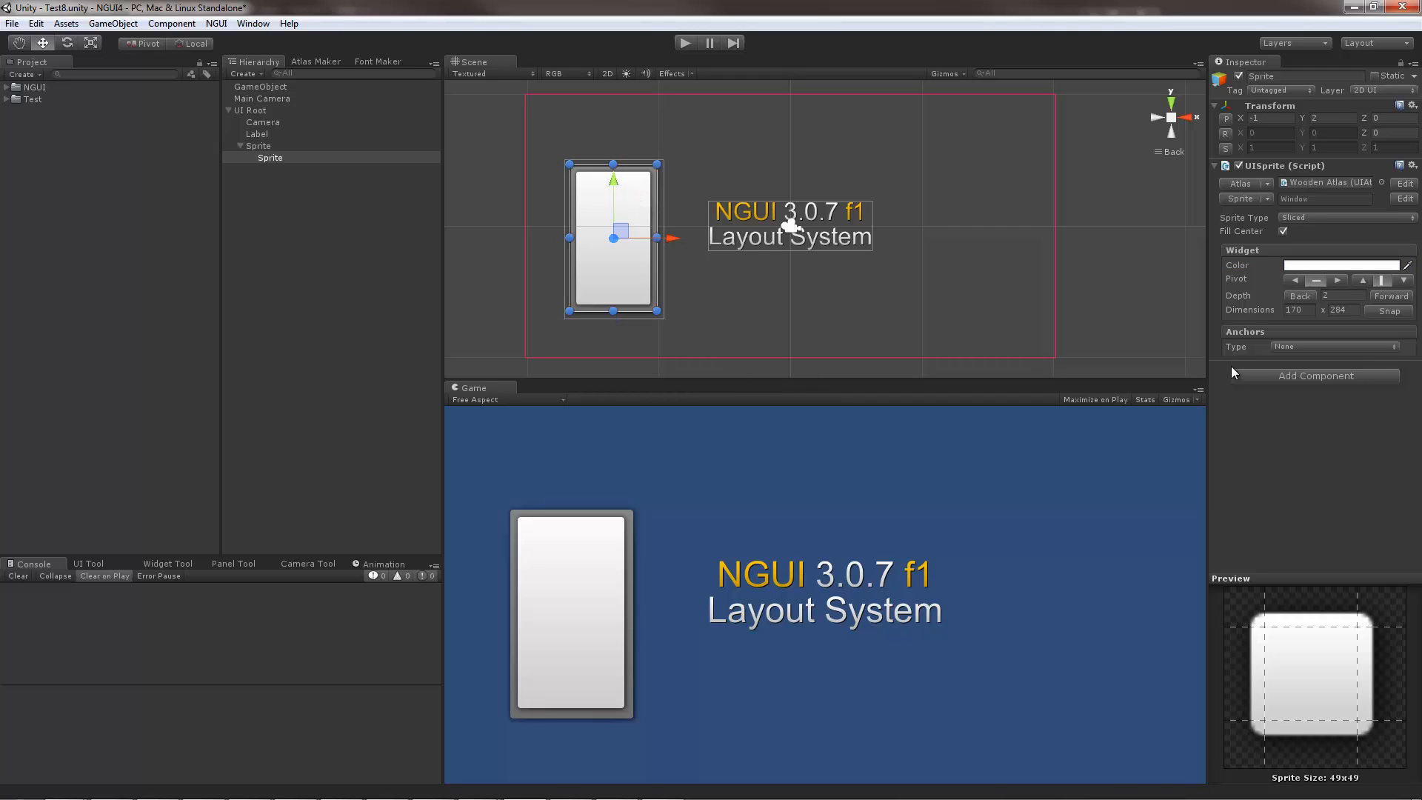
# - Switch the child sprite's anchors to Unified, with the parent Sprite as the target
pyautogui.click(1333, 347)
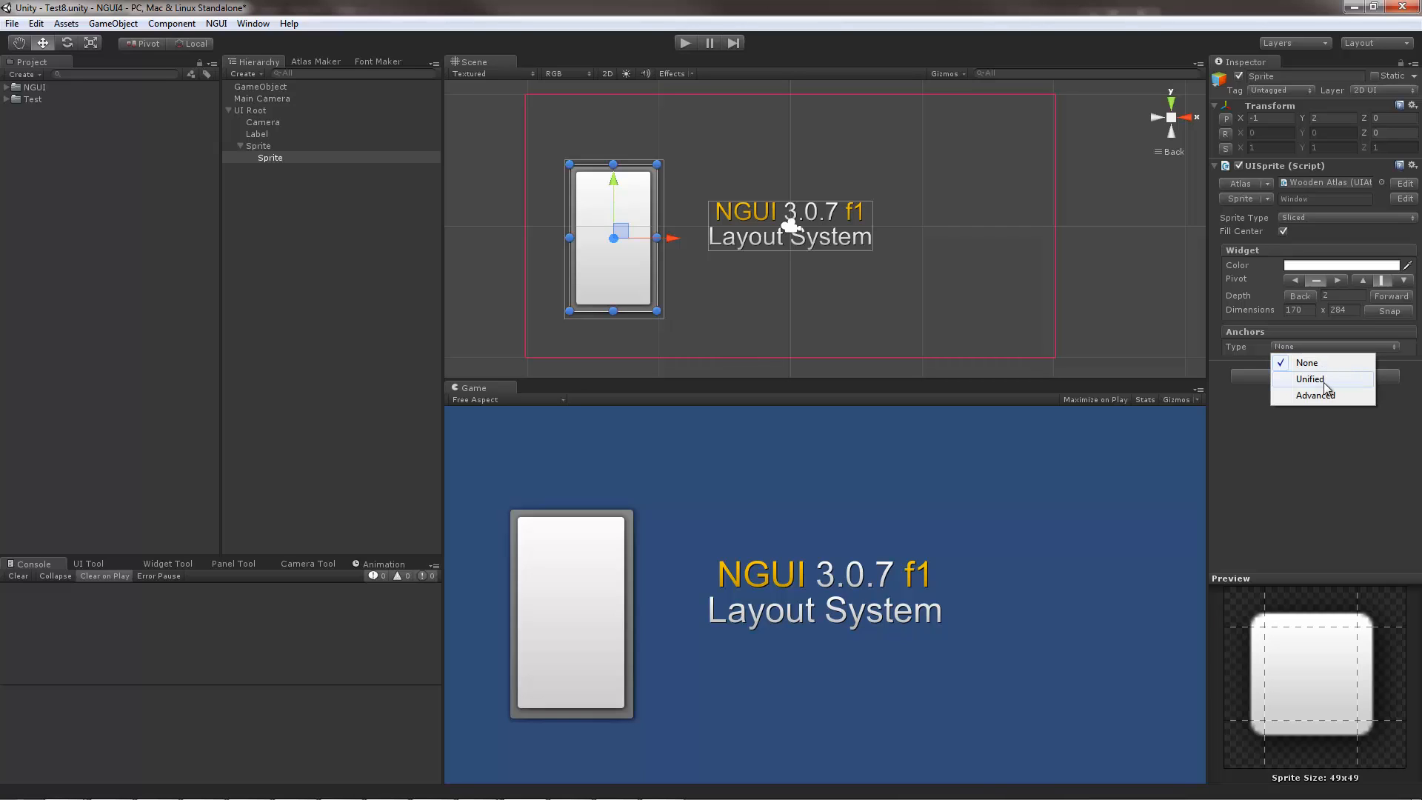
pyautogui.moveTo(1349, 384)
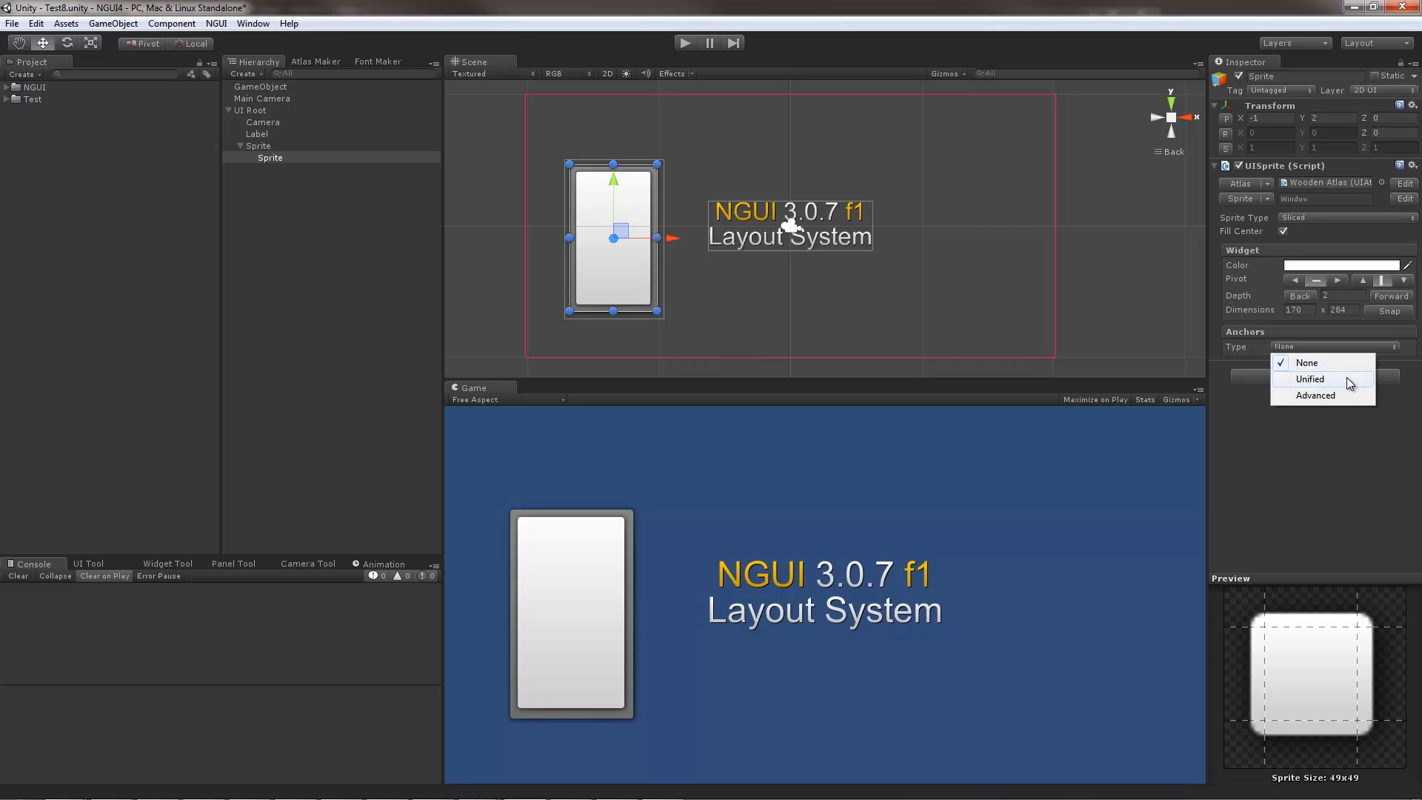
pyautogui.click(1309, 379)
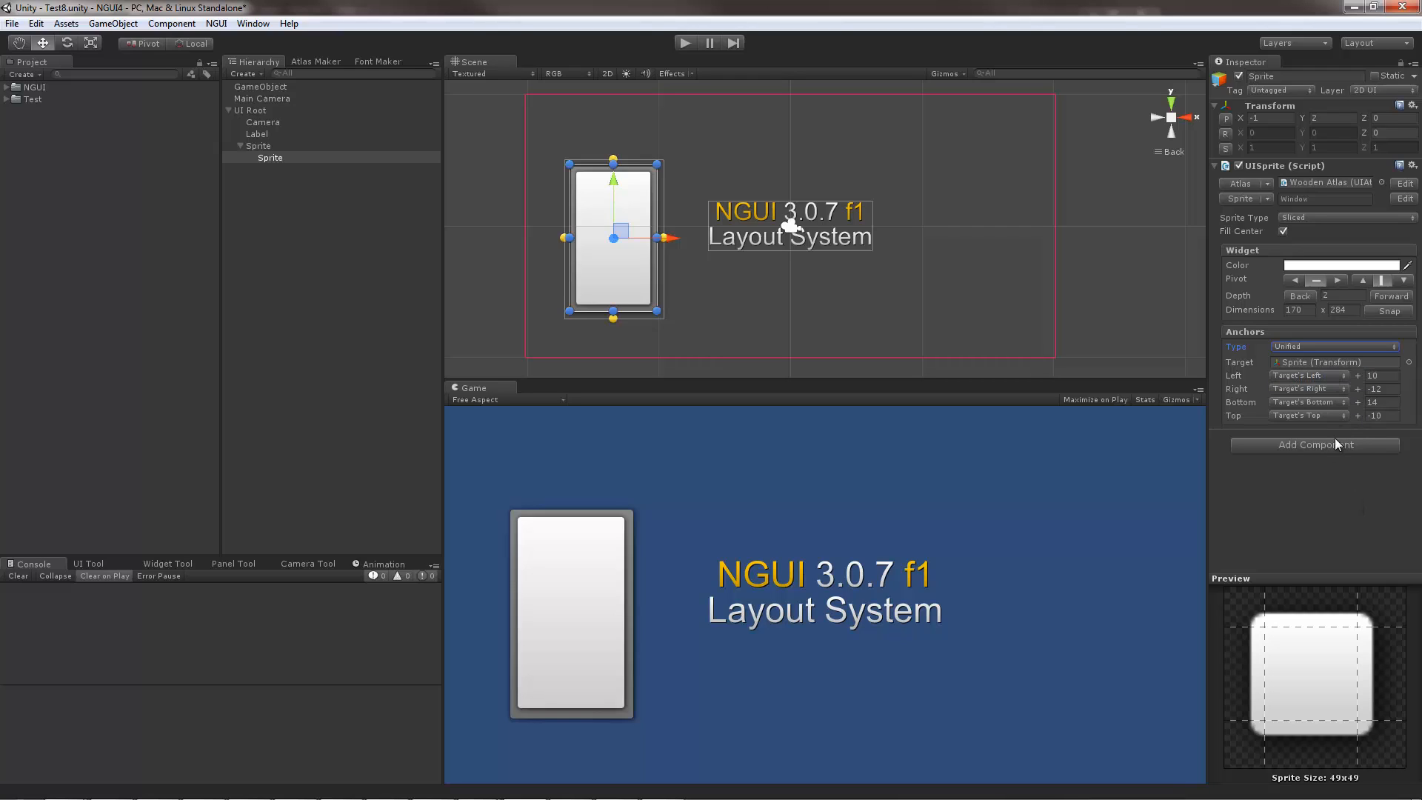
pyautogui.click(258, 145)
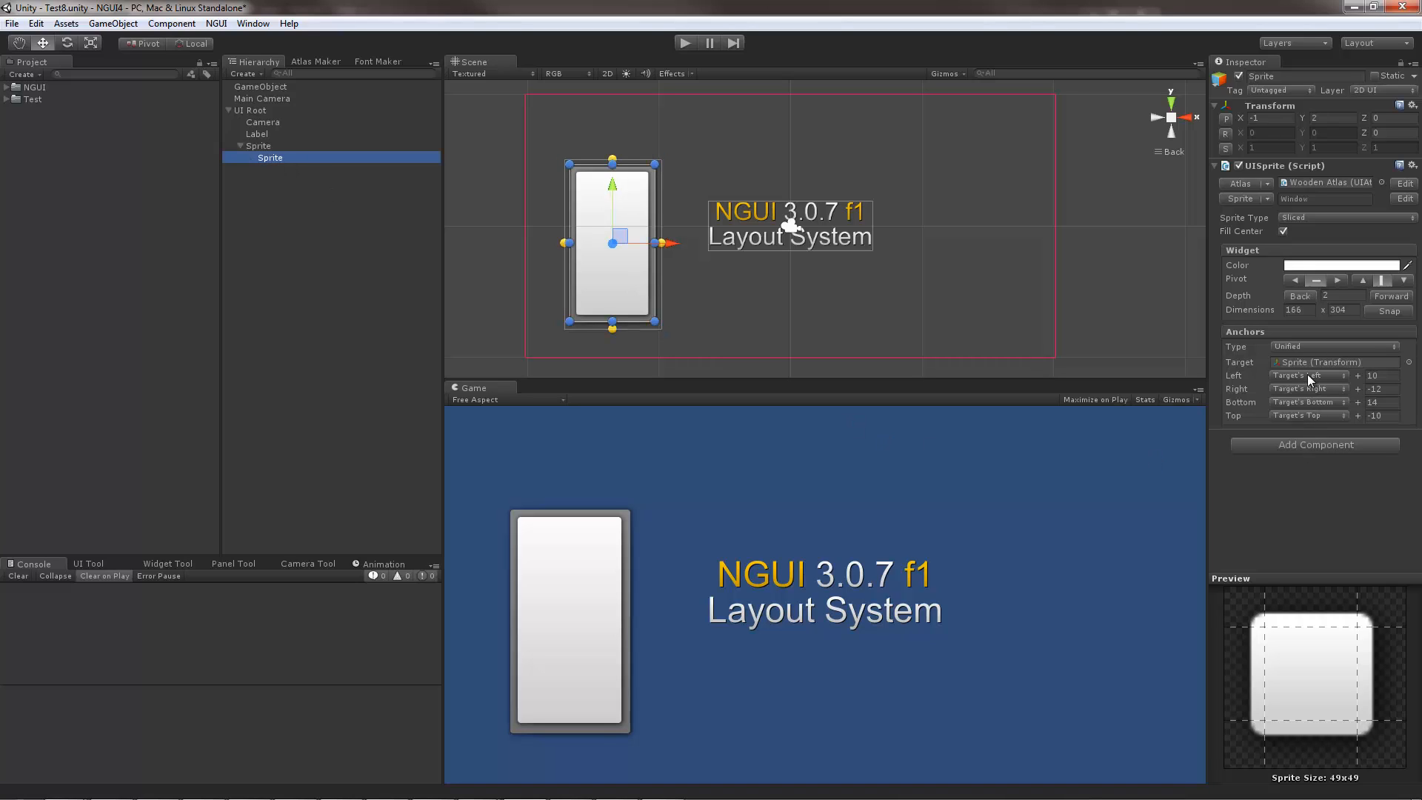
# - Anchor all four edges to the parent's center (offsets -68, 72, -130, 132), then test by resizing the parent
pyautogui.click(1308, 375)
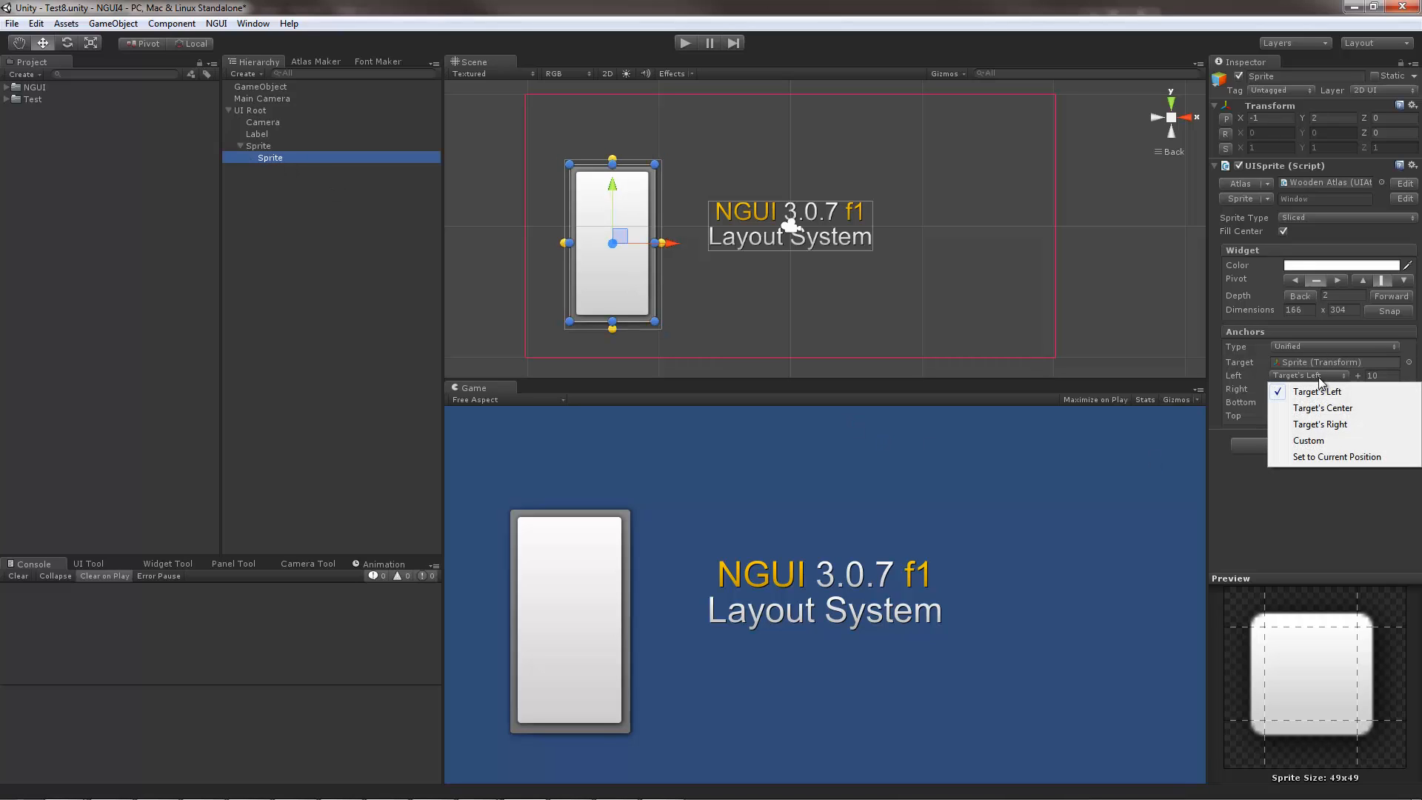
pyautogui.moveTo(1321, 407)
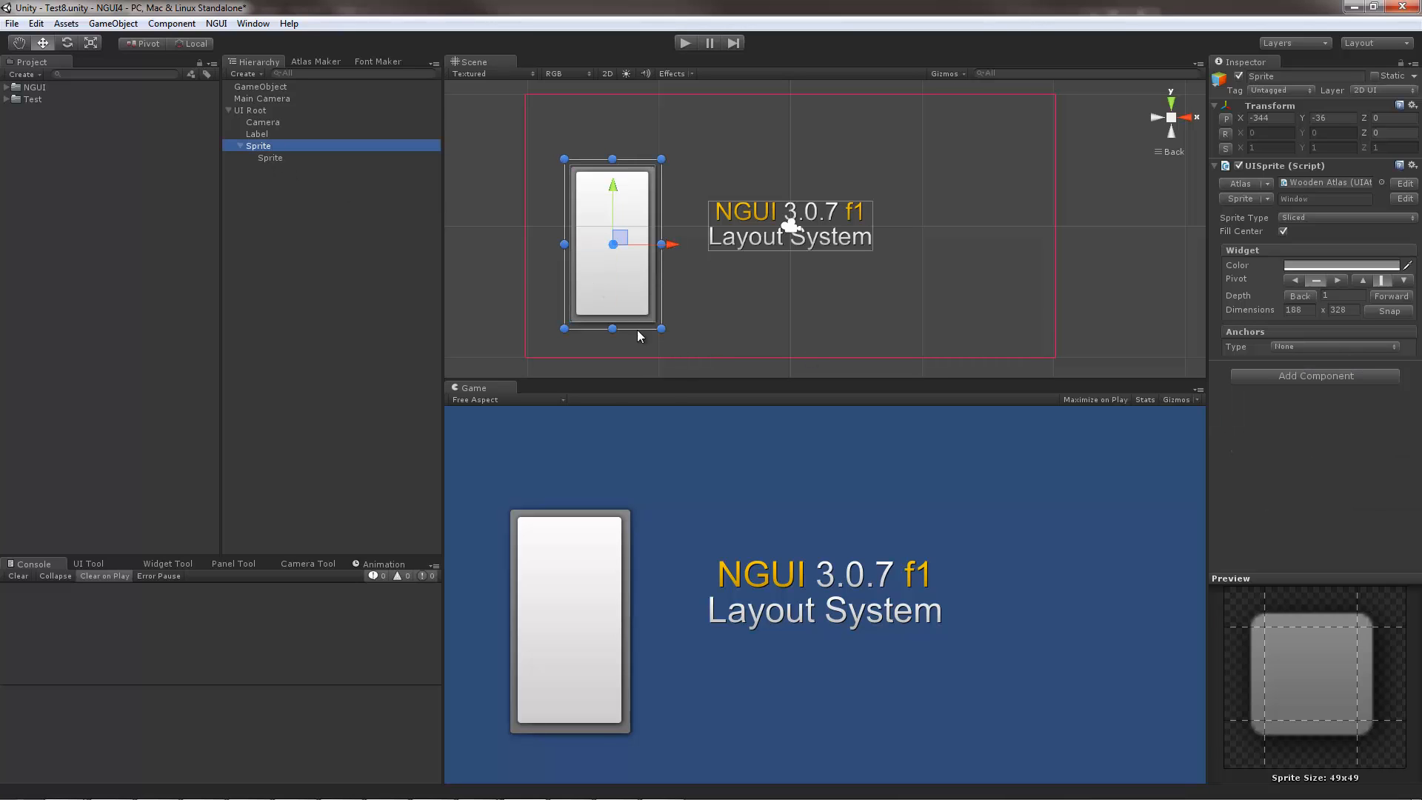
pyautogui.moveTo(662, 328); pyautogui.dragTo(720, 334)
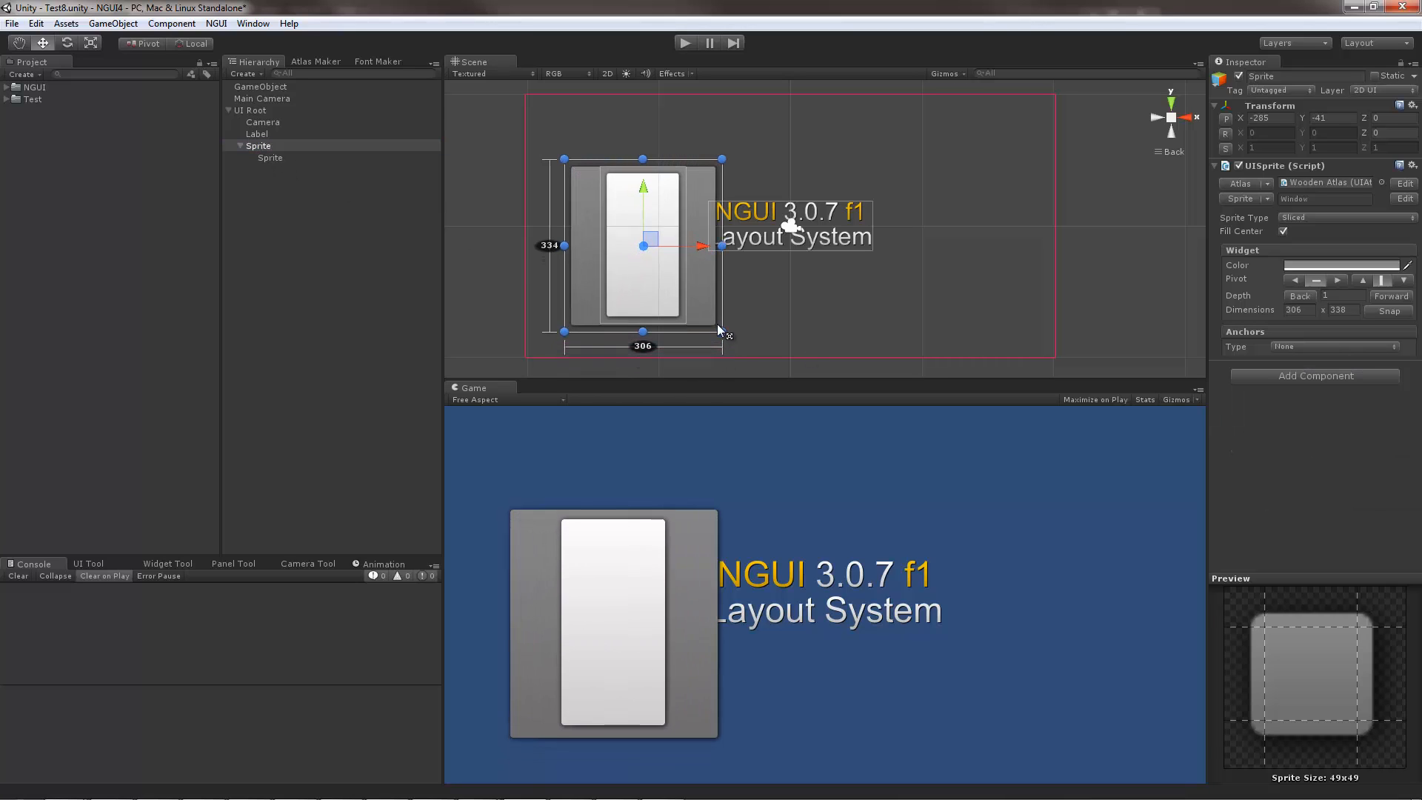
pyautogui.moveTo(721, 331); pyautogui.dragTo(682, 348)
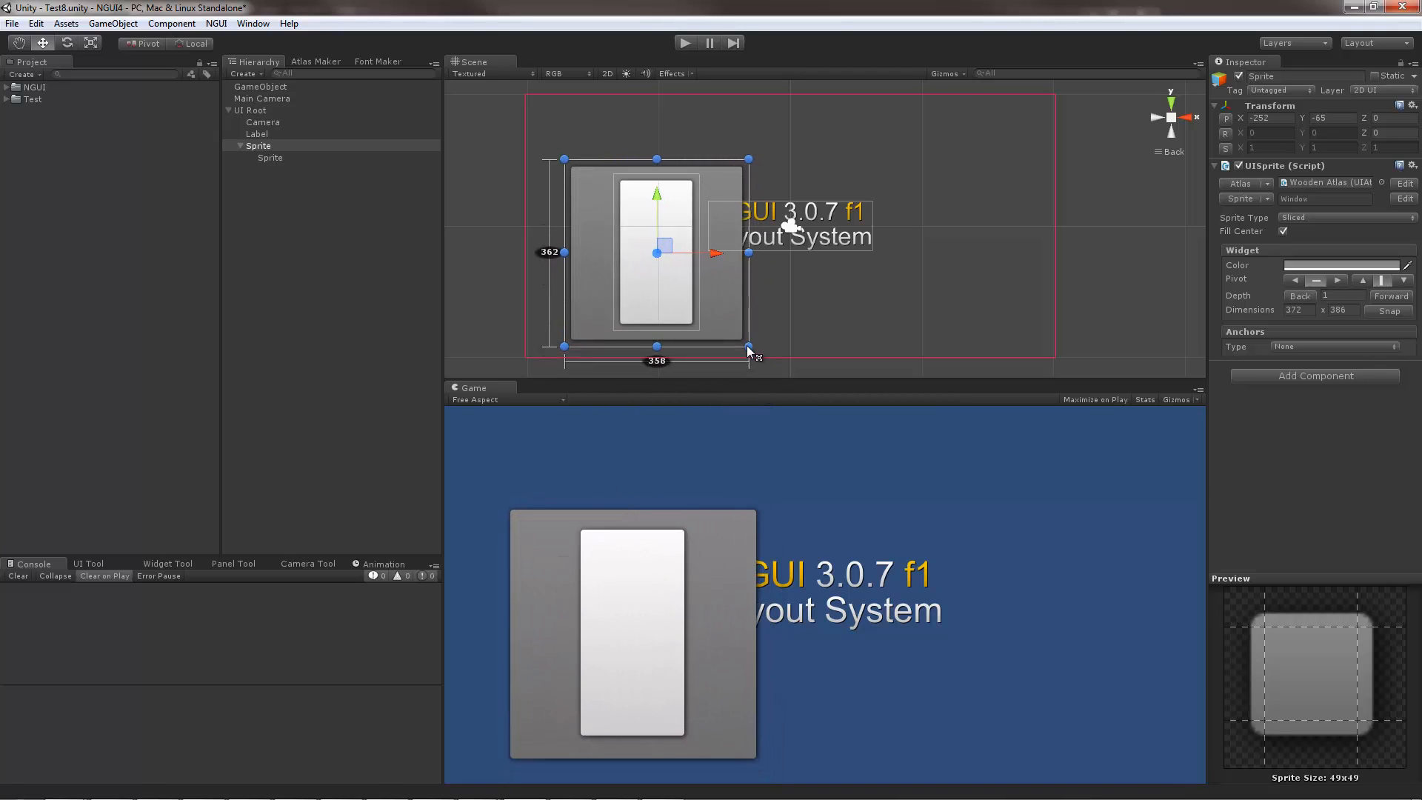
pyautogui.moveTo(748, 347); pyautogui.dragTo(669, 347)
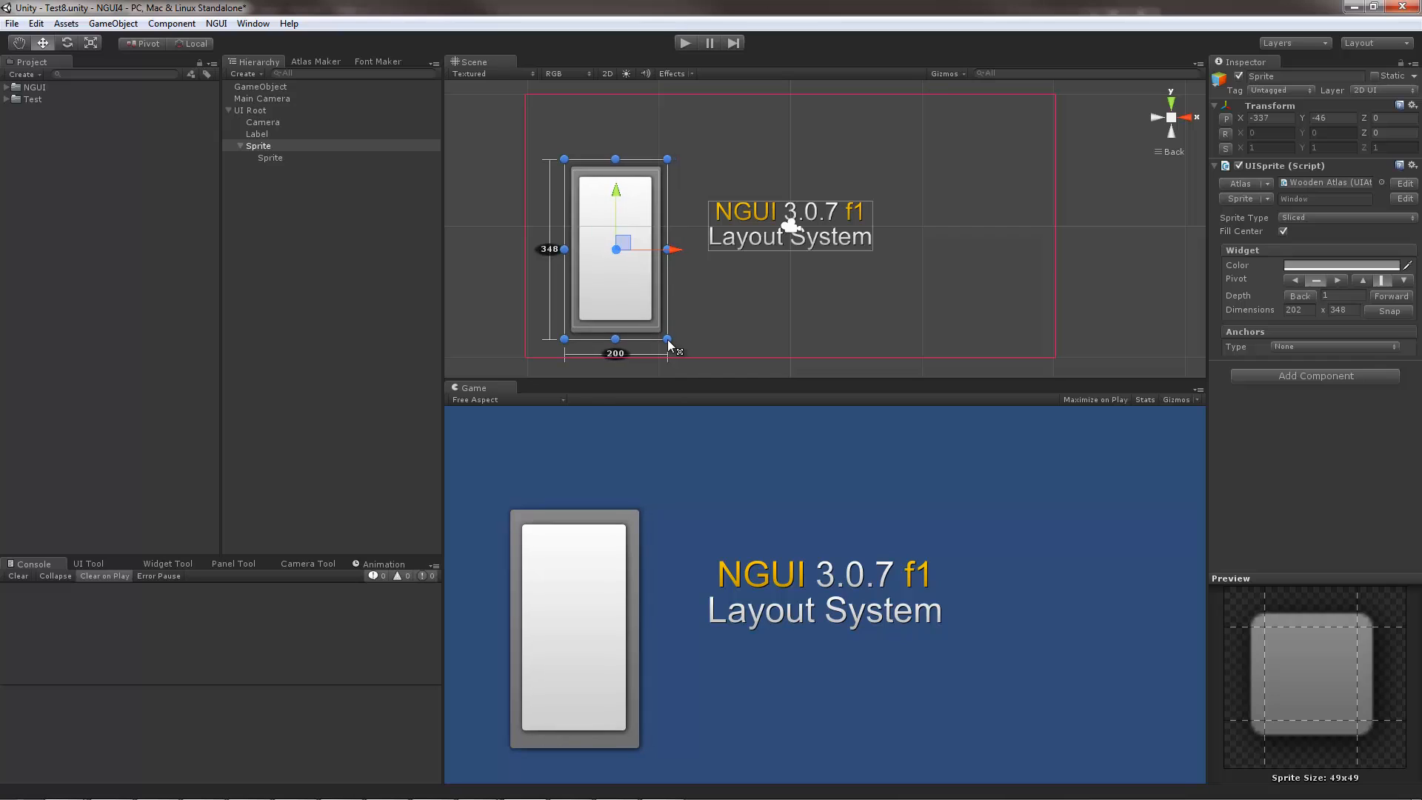
pyautogui.moveTo(676, 349); pyautogui.dragTo(665, 334)
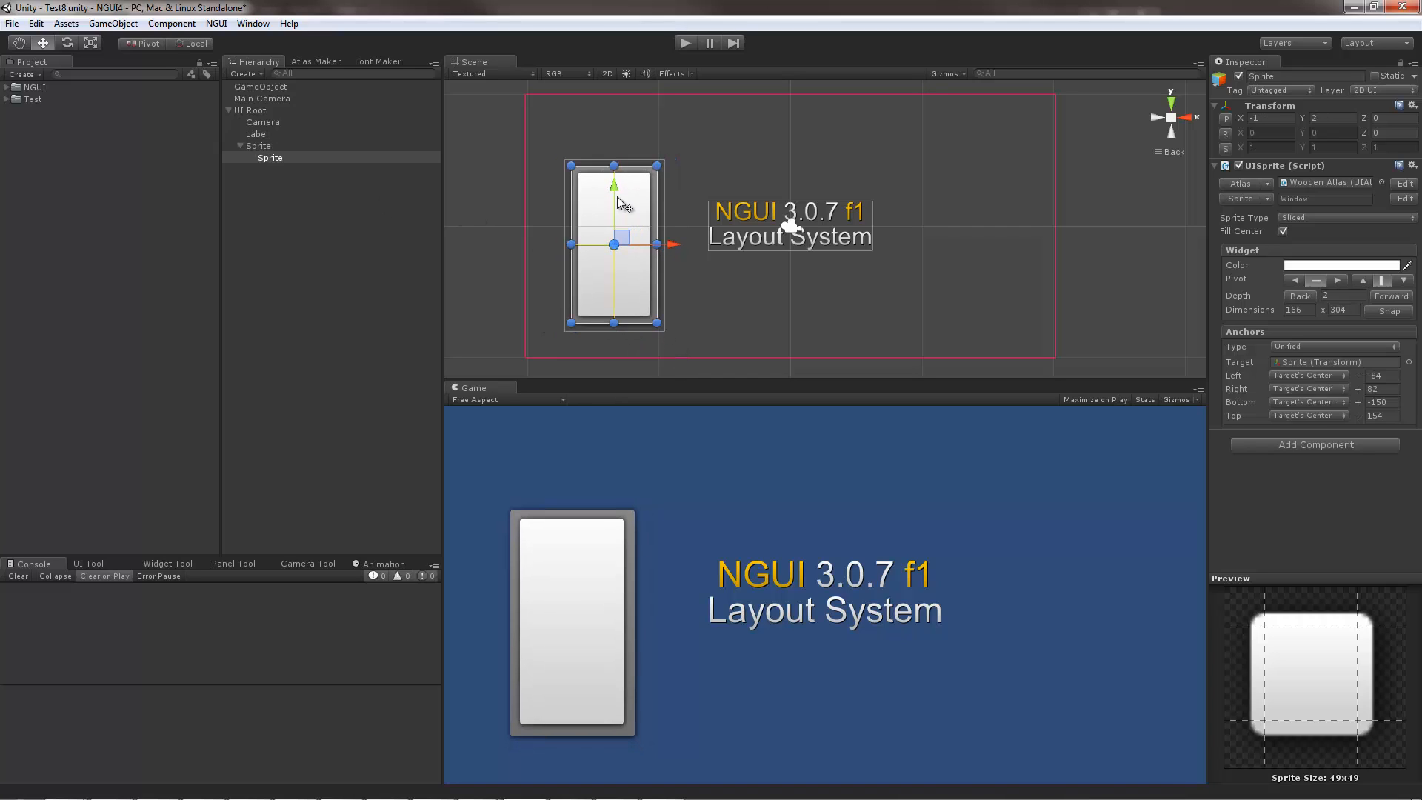
pyautogui.moveTo(566, 166); pyautogui.dragTo(576, 179)
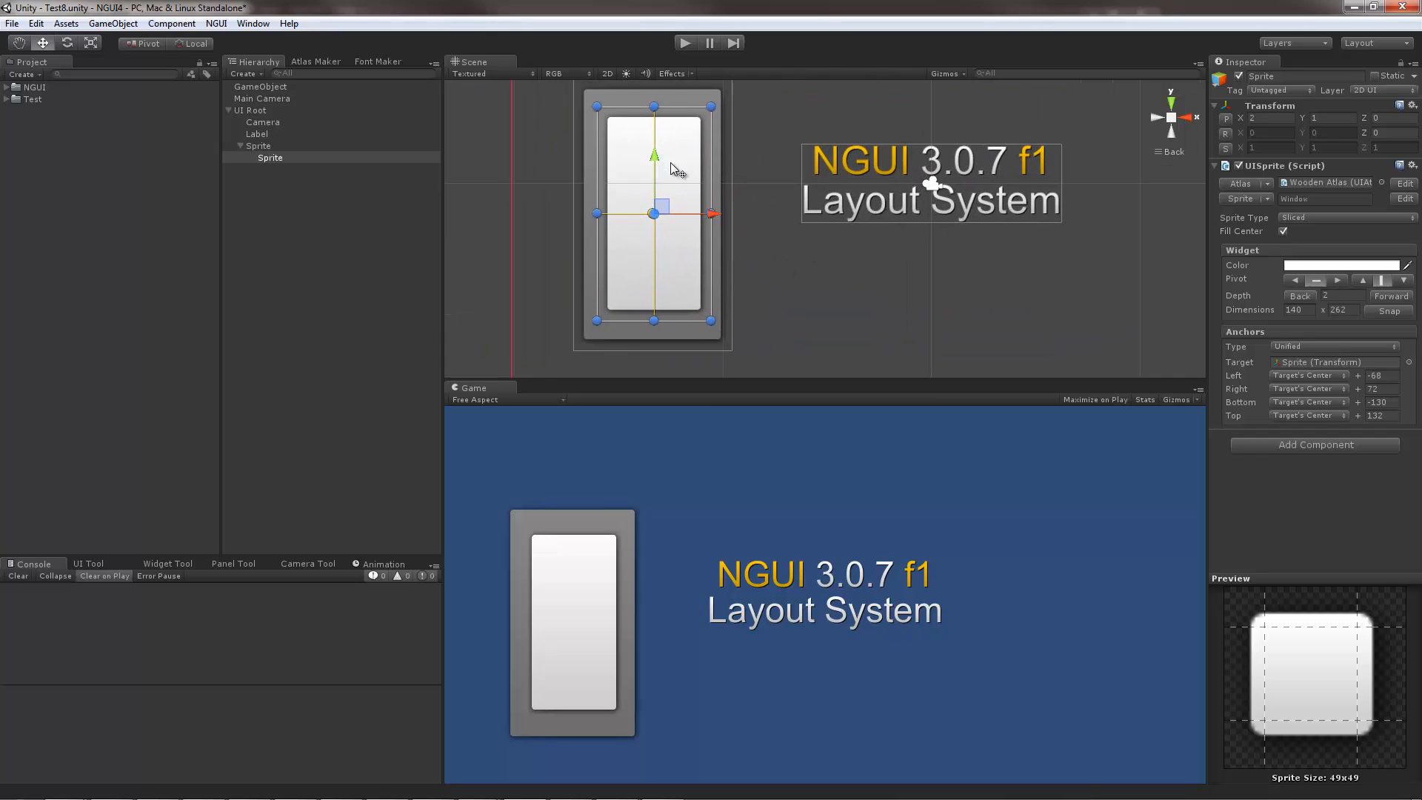
# - Lower the child's top edge, anchor Left/Right to the parent's sides, then stretch the parent to test
pyautogui.moveTo(653, 213); pyautogui.dragTo(639, 227)
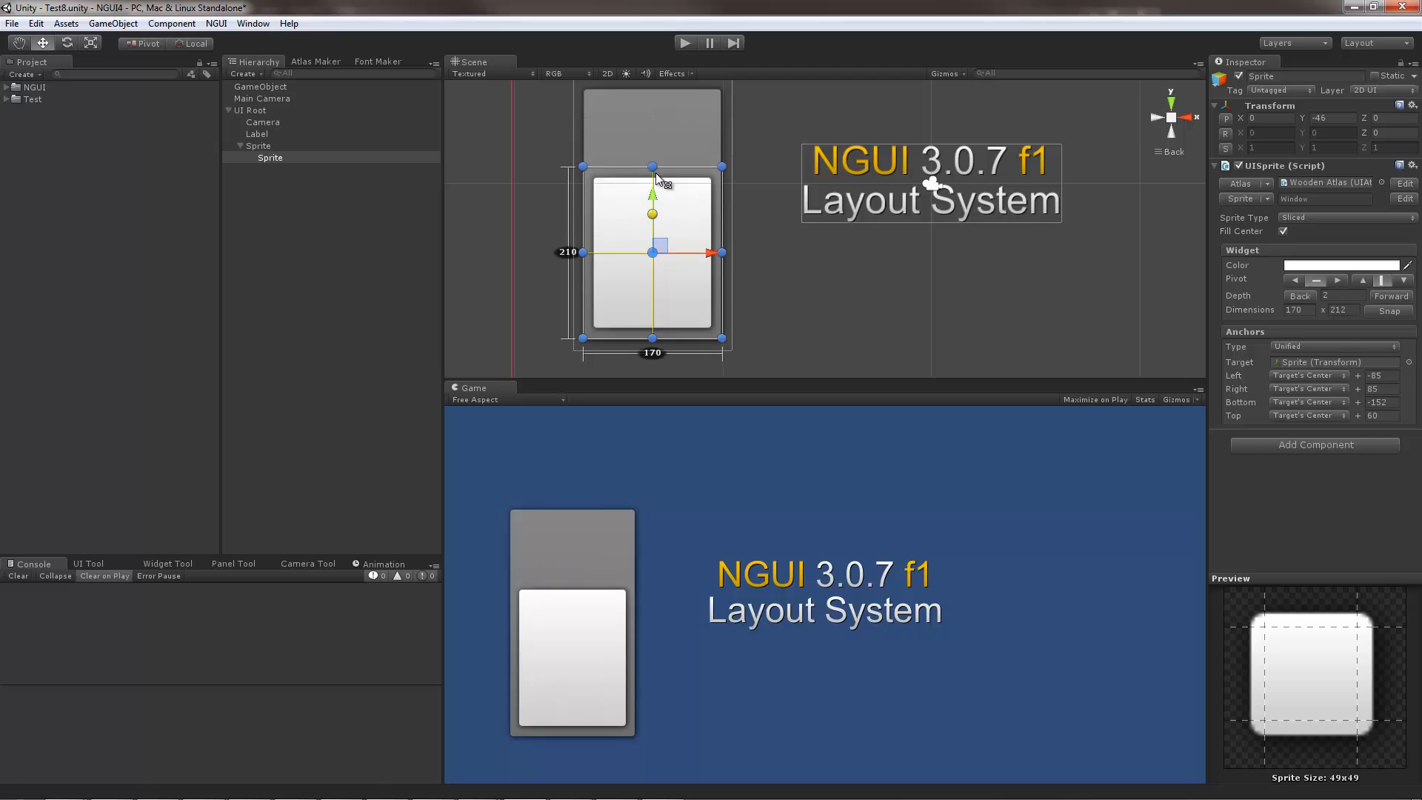
pyautogui.moveTo(652, 167); pyautogui.dragTo(651, 210)
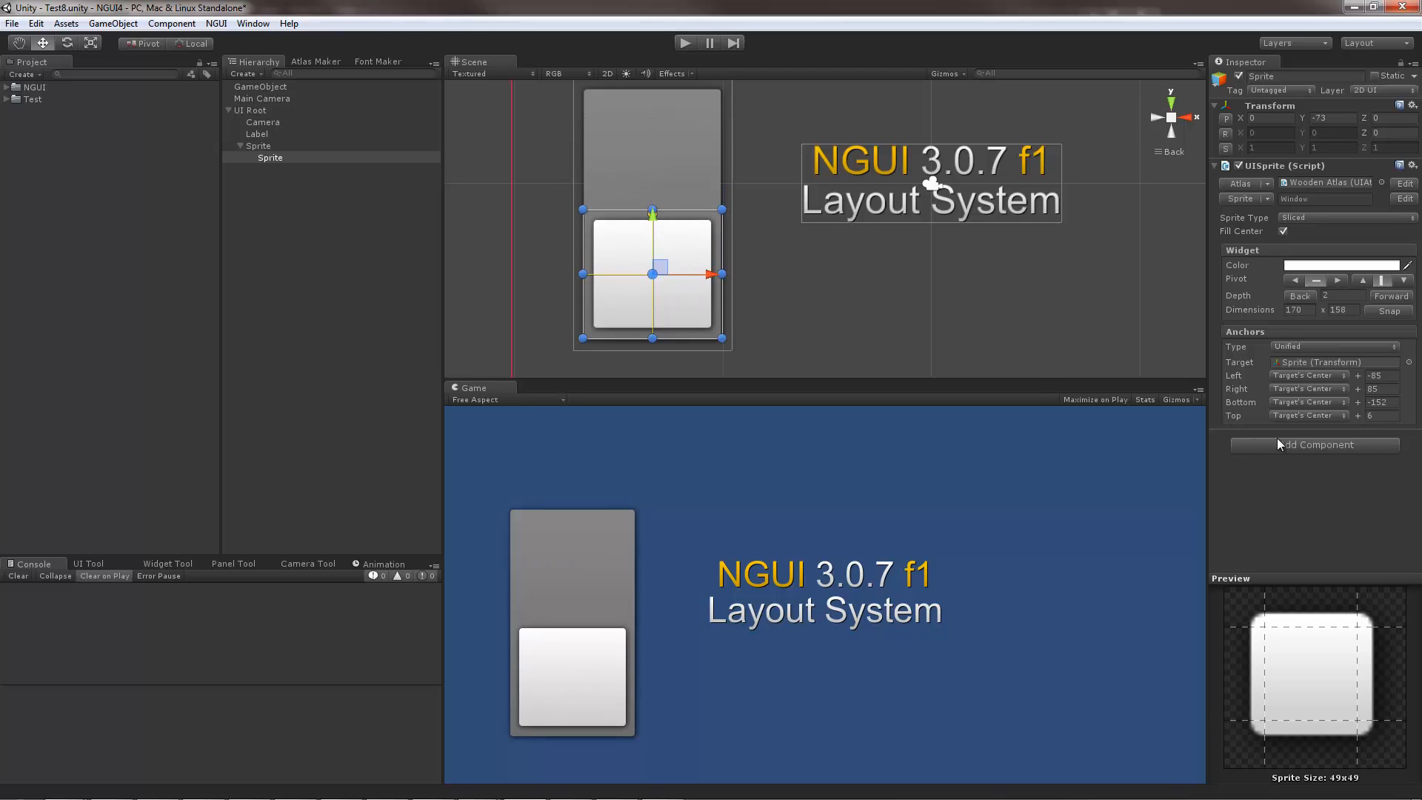
pyautogui.click(1306, 415)
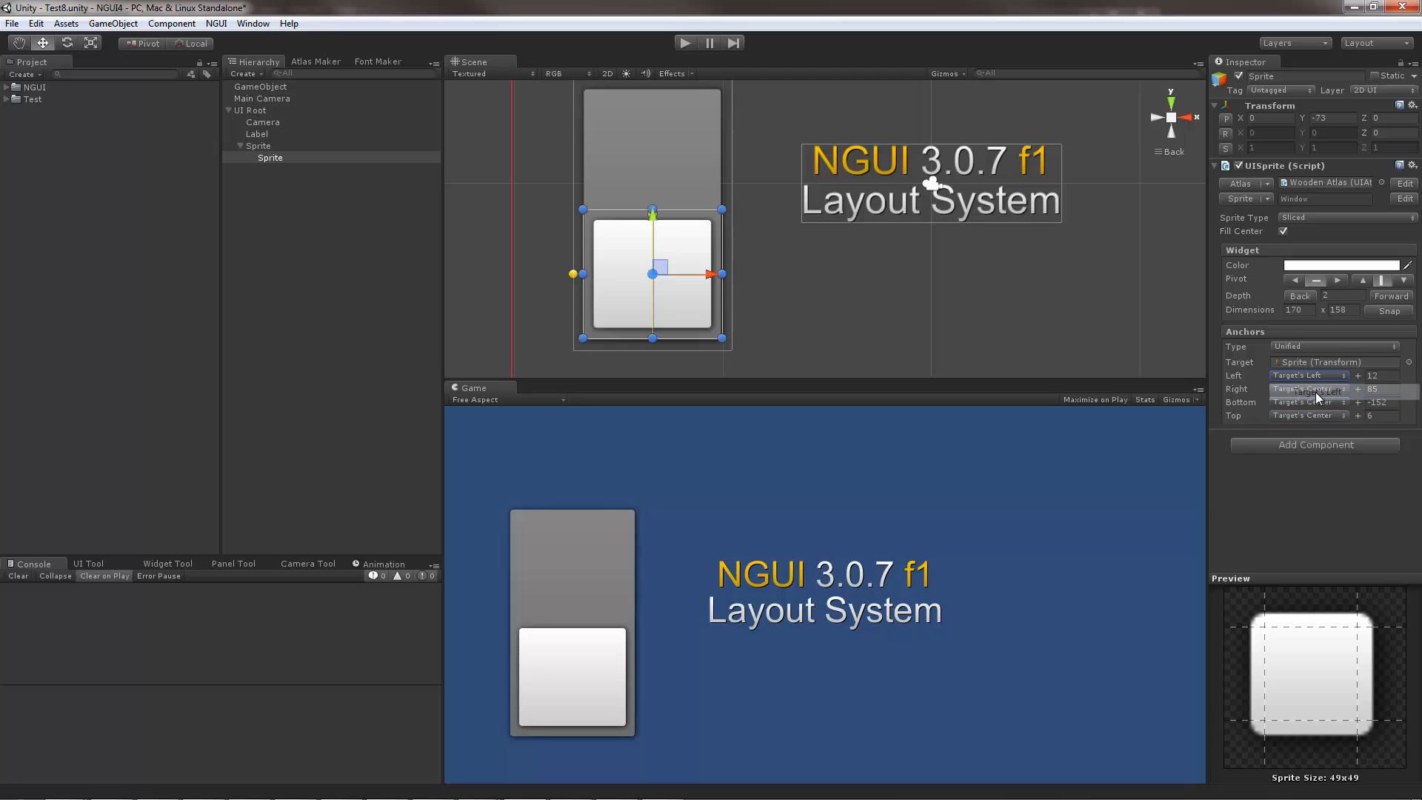
pyautogui.click(1306, 388)
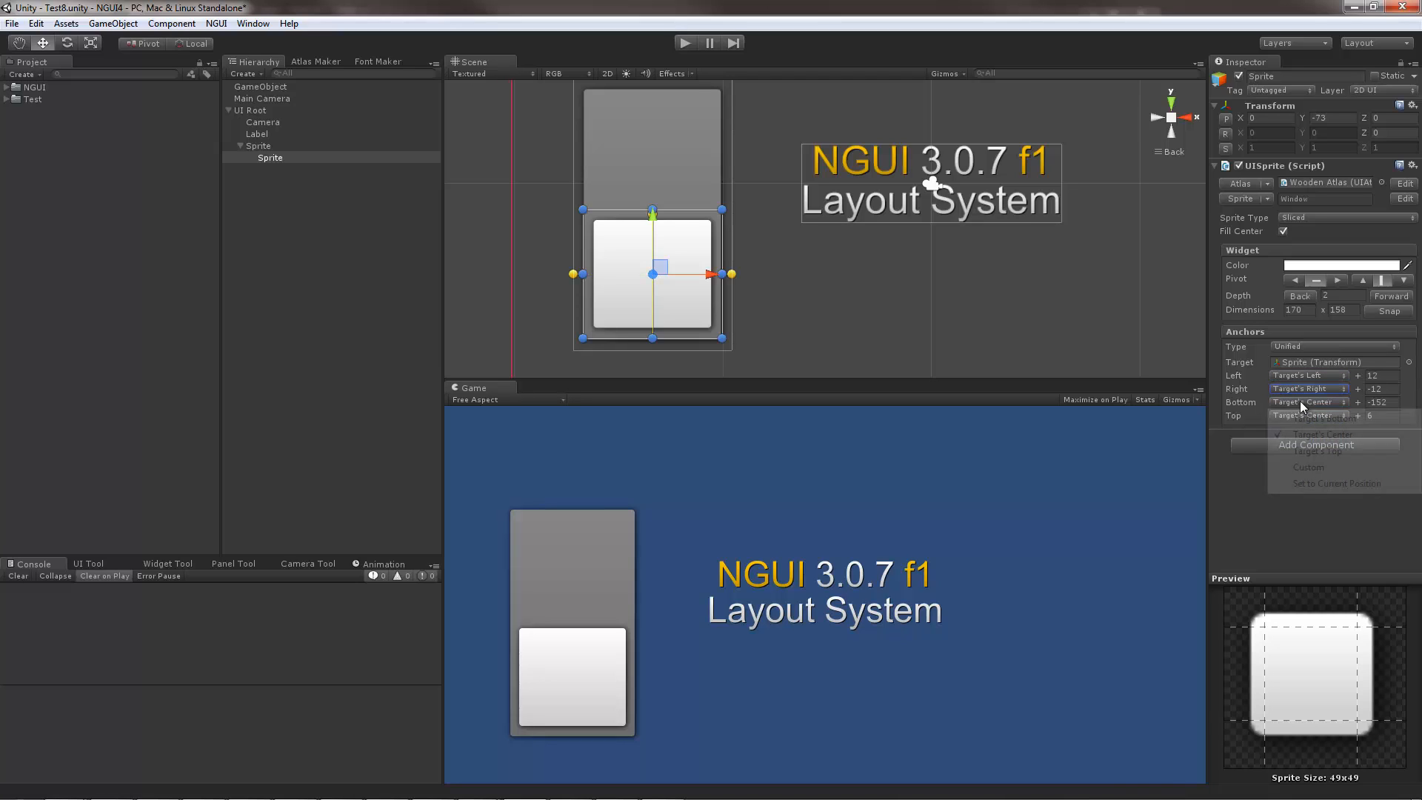
pyautogui.click(1315, 418)
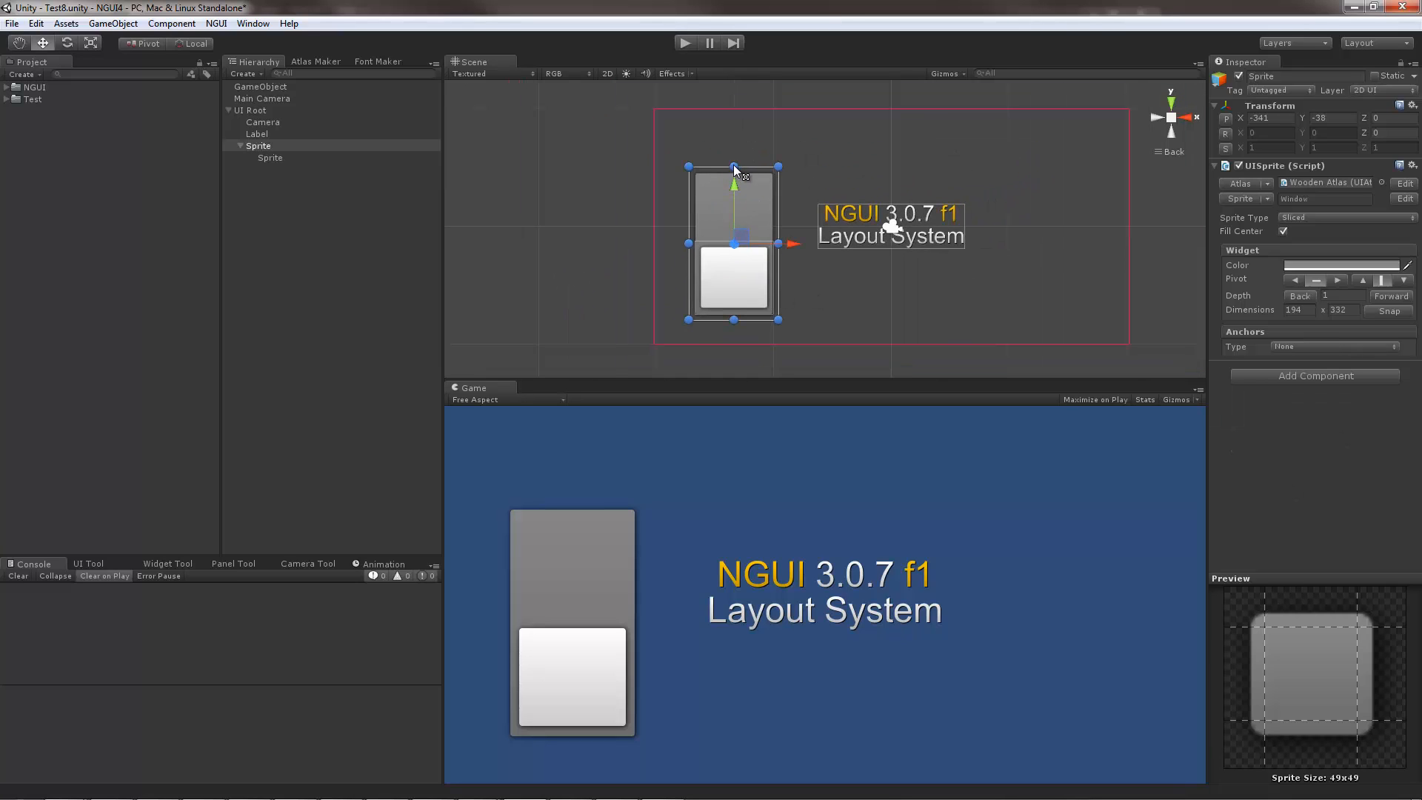
pyautogui.moveTo(734, 168); pyautogui.dragTo(734, 146)
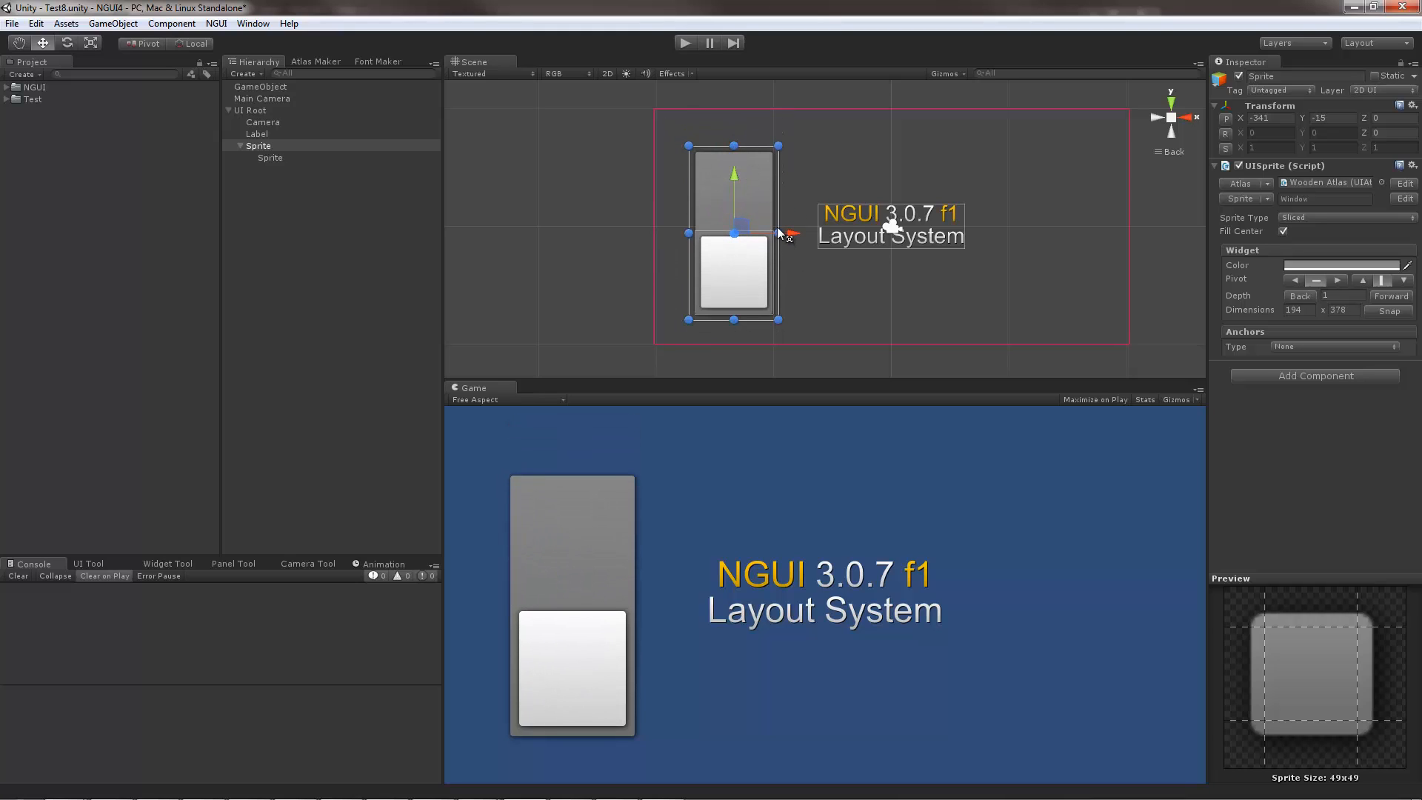
pyautogui.moveTo(773, 233); pyautogui.dragTo(796, 233)
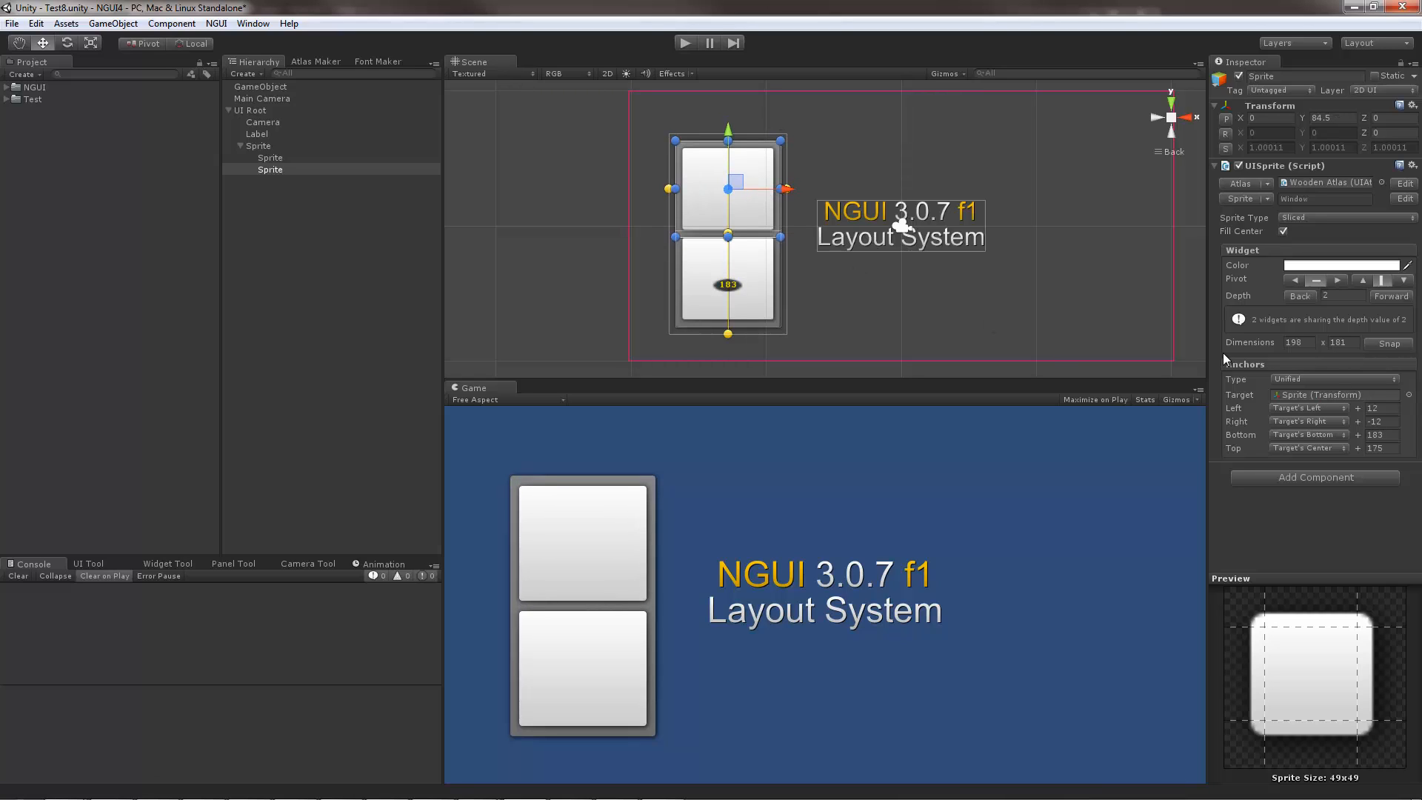
# - Anchor the duplicate's bottom to the parent's center and top to the parent's top, then resize to test
pyautogui.click(1304, 407)
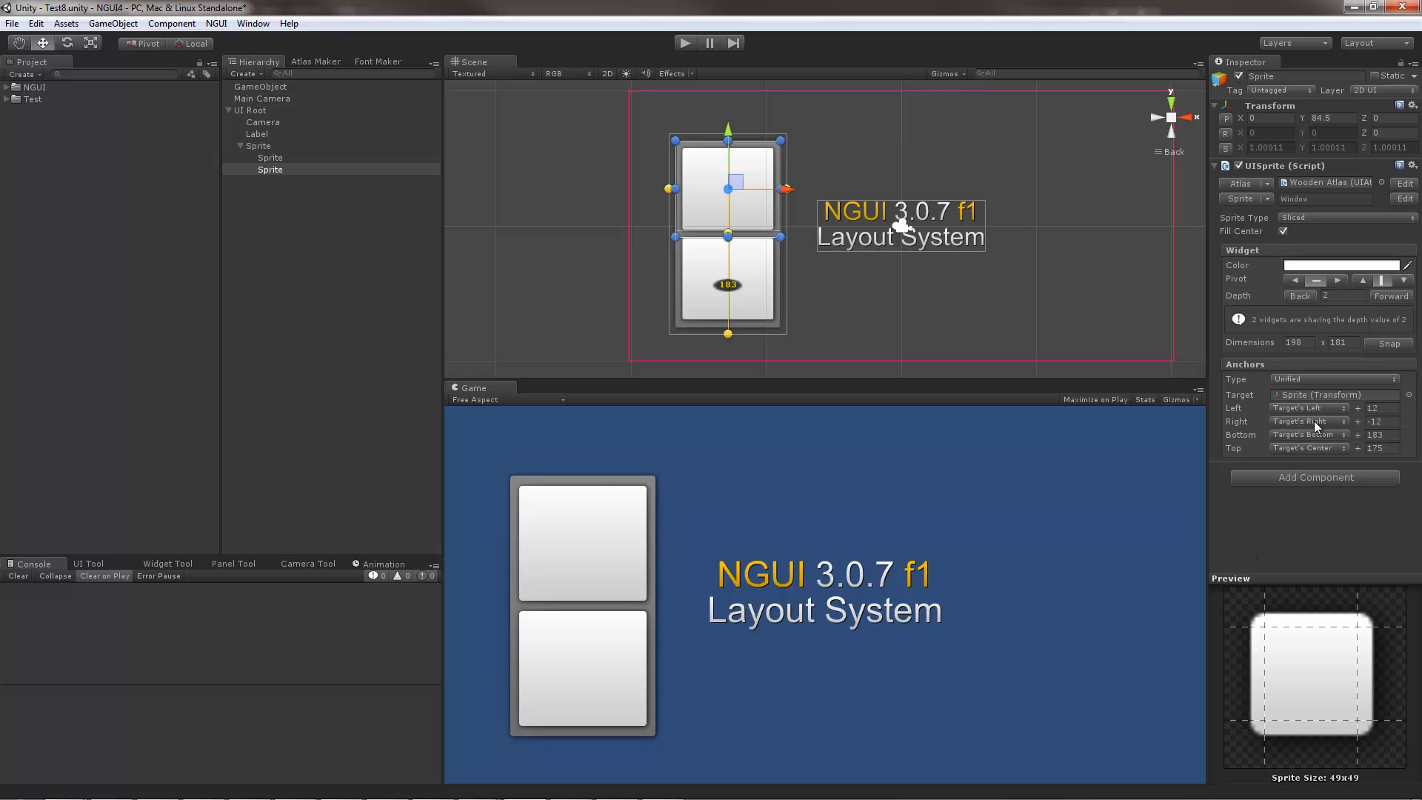
pyautogui.click(1306, 435)
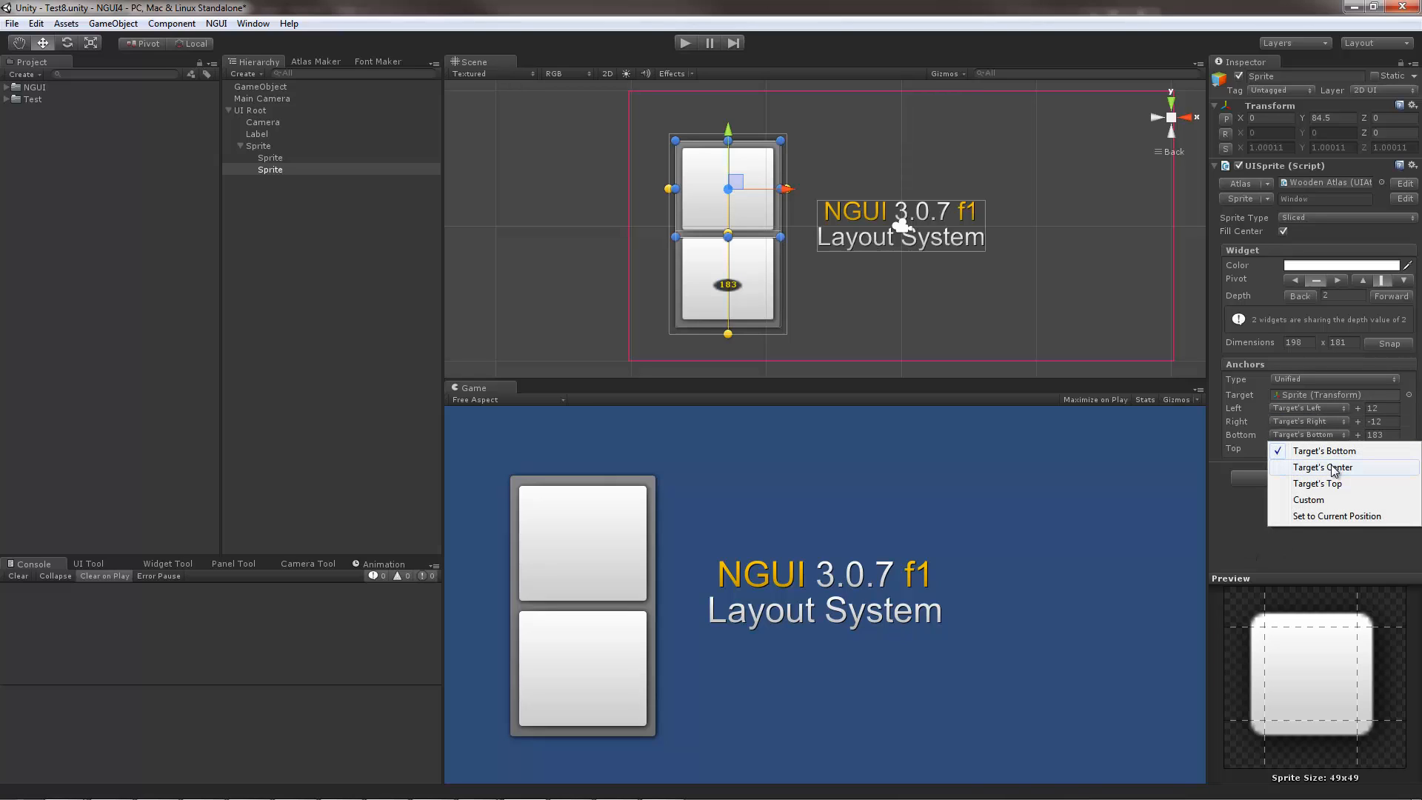
pyautogui.click(1321, 466)
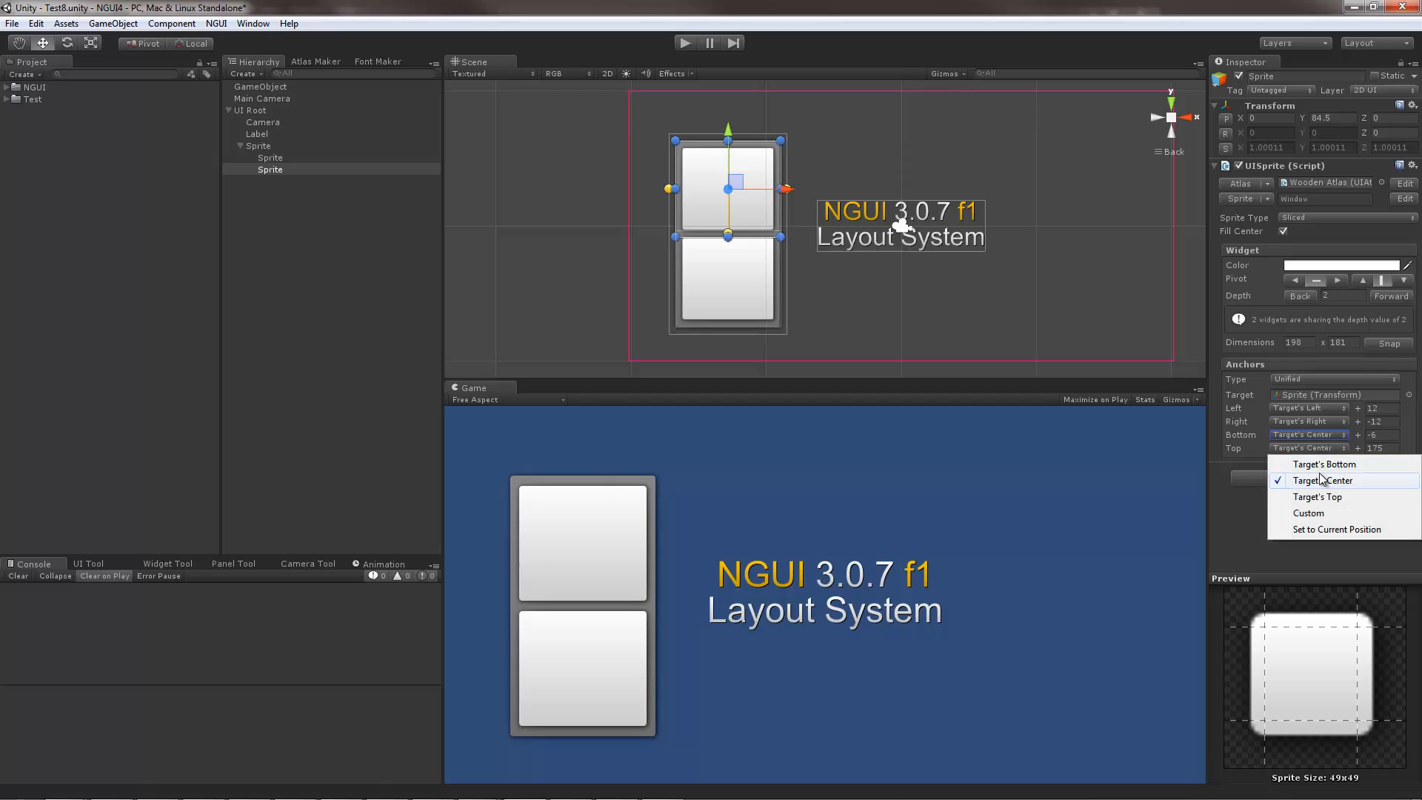
pyautogui.moveTo(1316, 496)
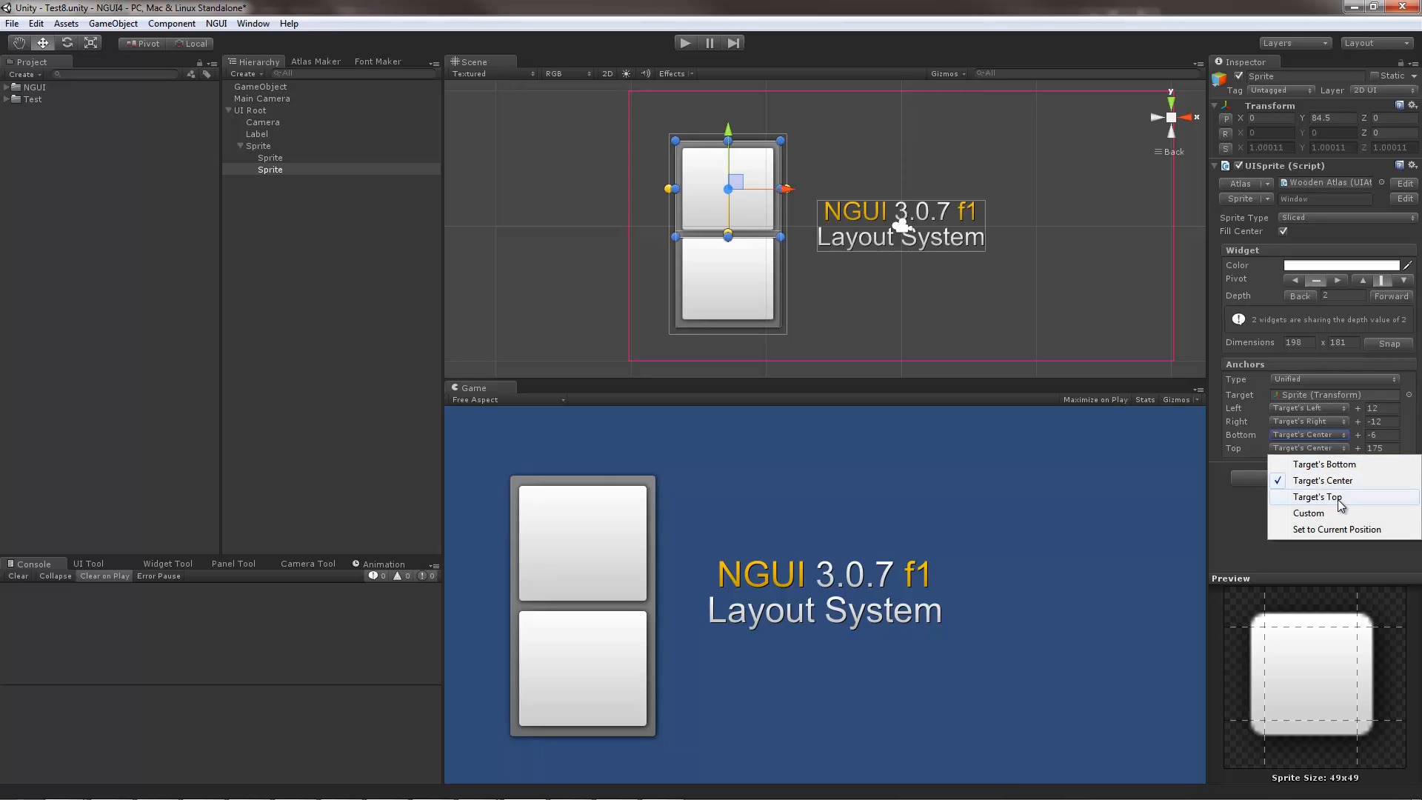
pyautogui.click(1316, 496)
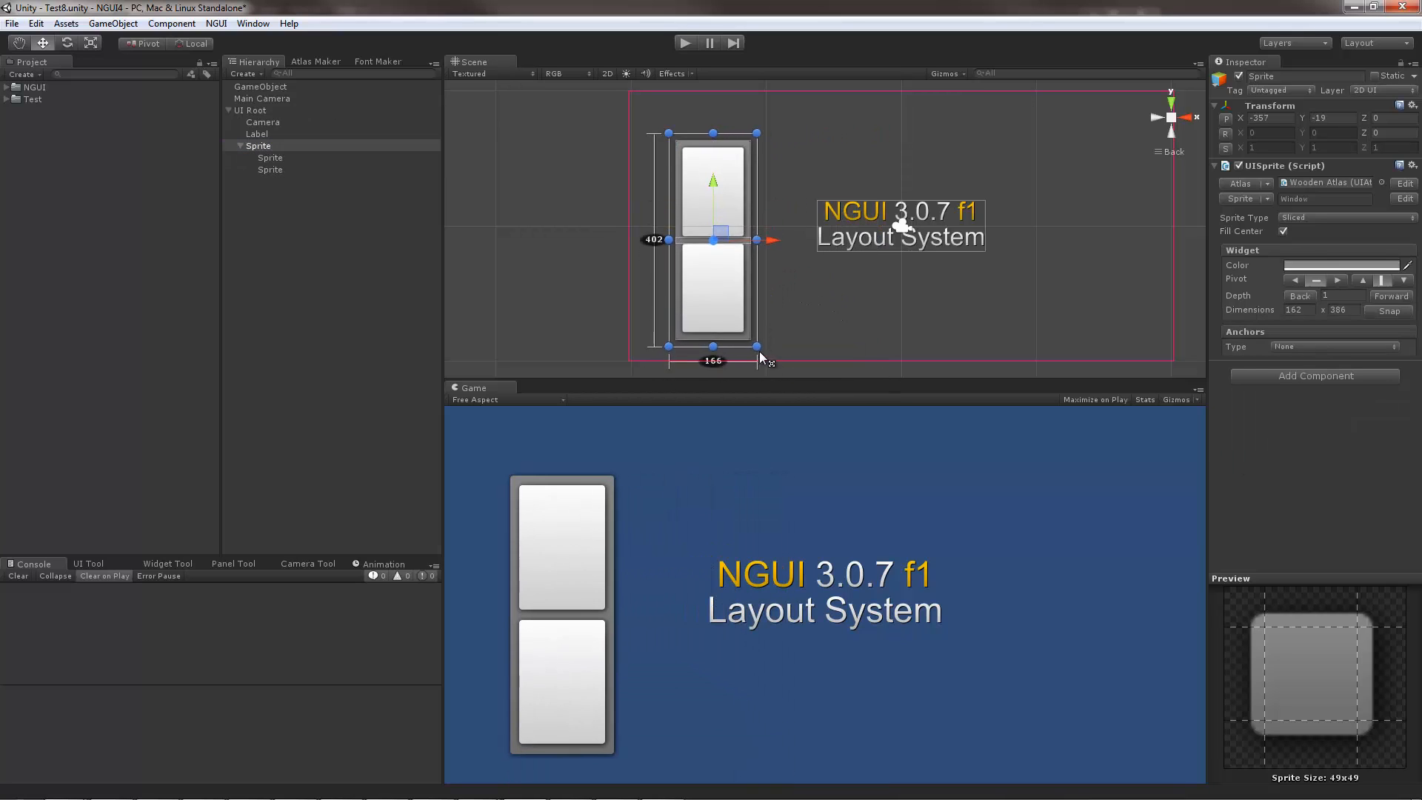
pyautogui.moveTo(756, 347); pyautogui.dragTo(833, 310)
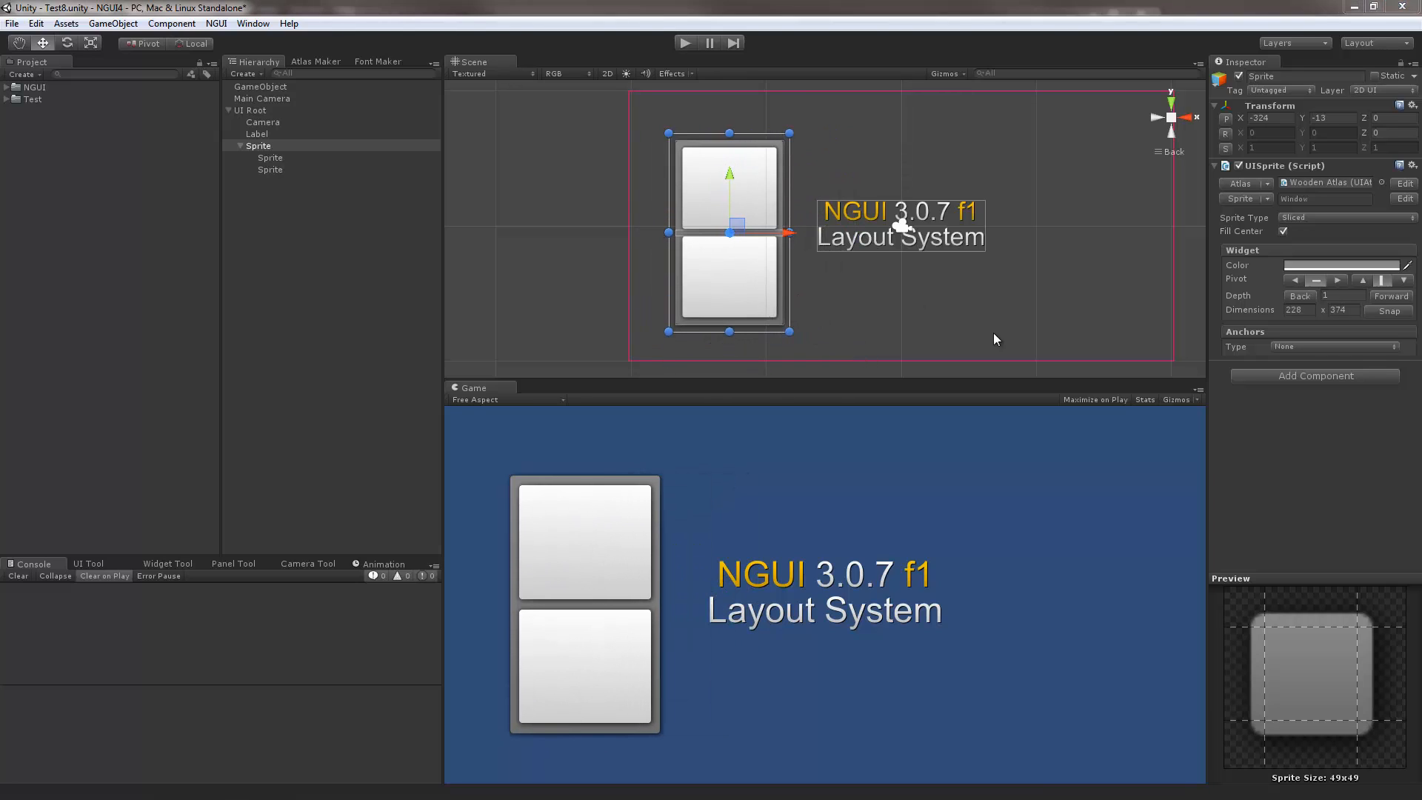
# - Set the outer sprite to Unified anchors on UI Root, with edges set to their current positions
pyautogui.click(1333, 346)
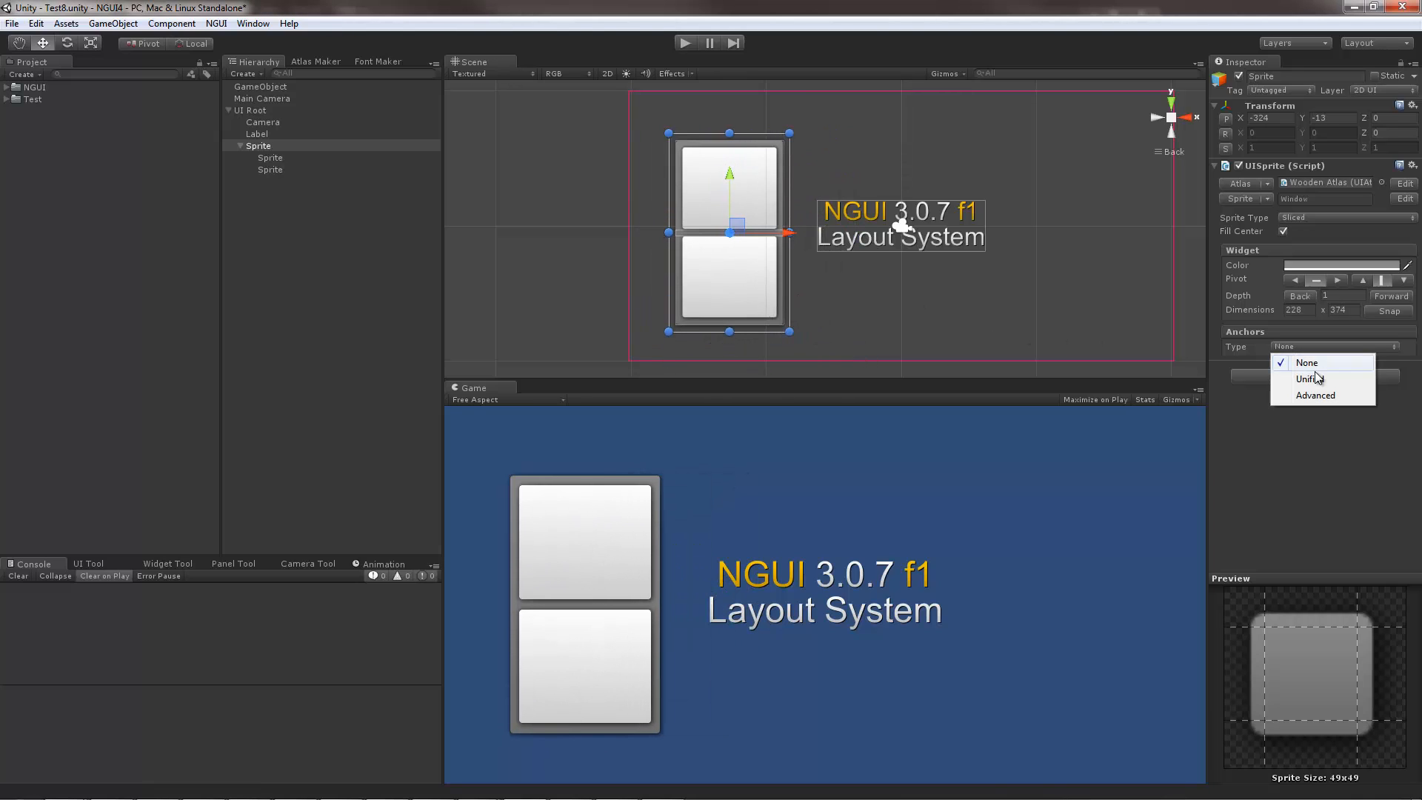
pyautogui.click(1308, 378)
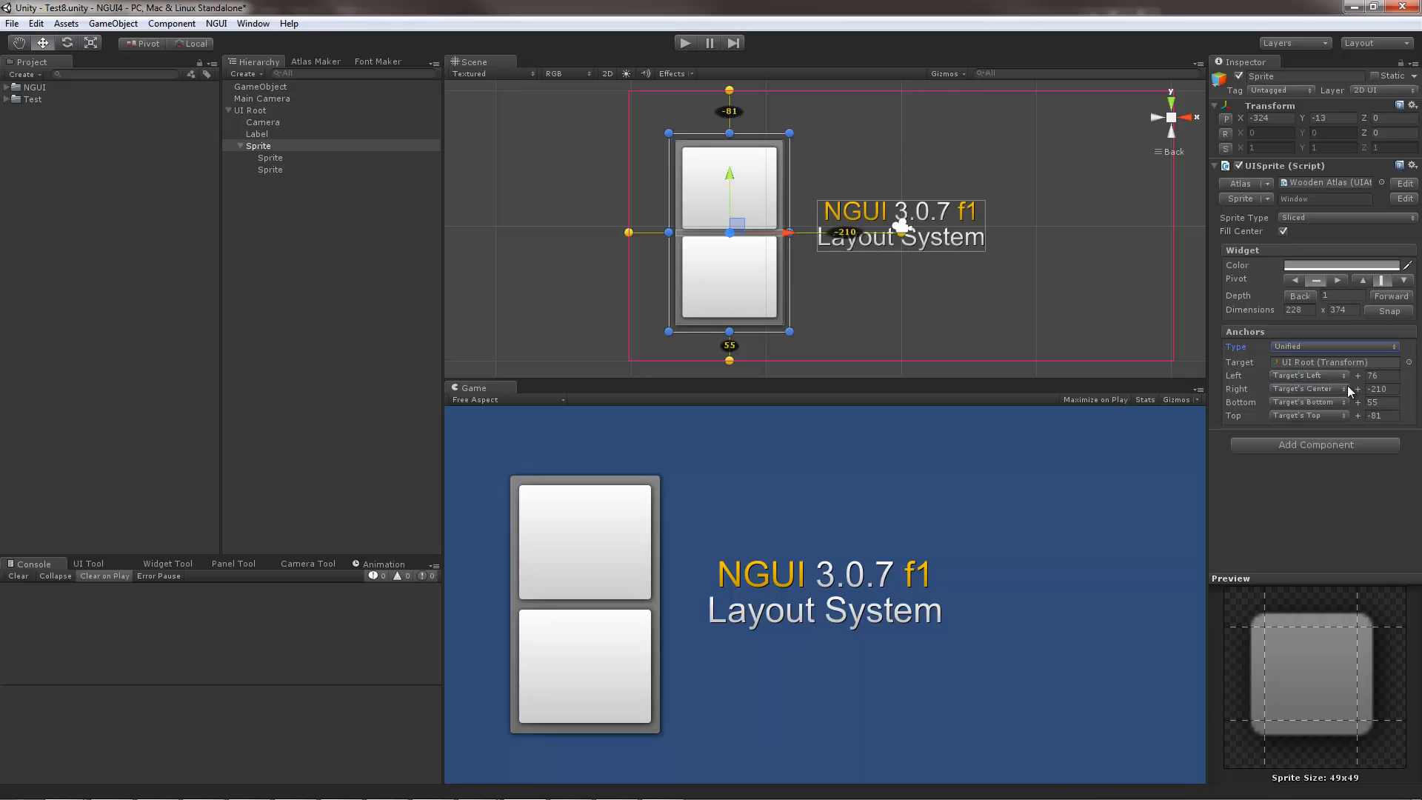
pyautogui.click(1309, 376)
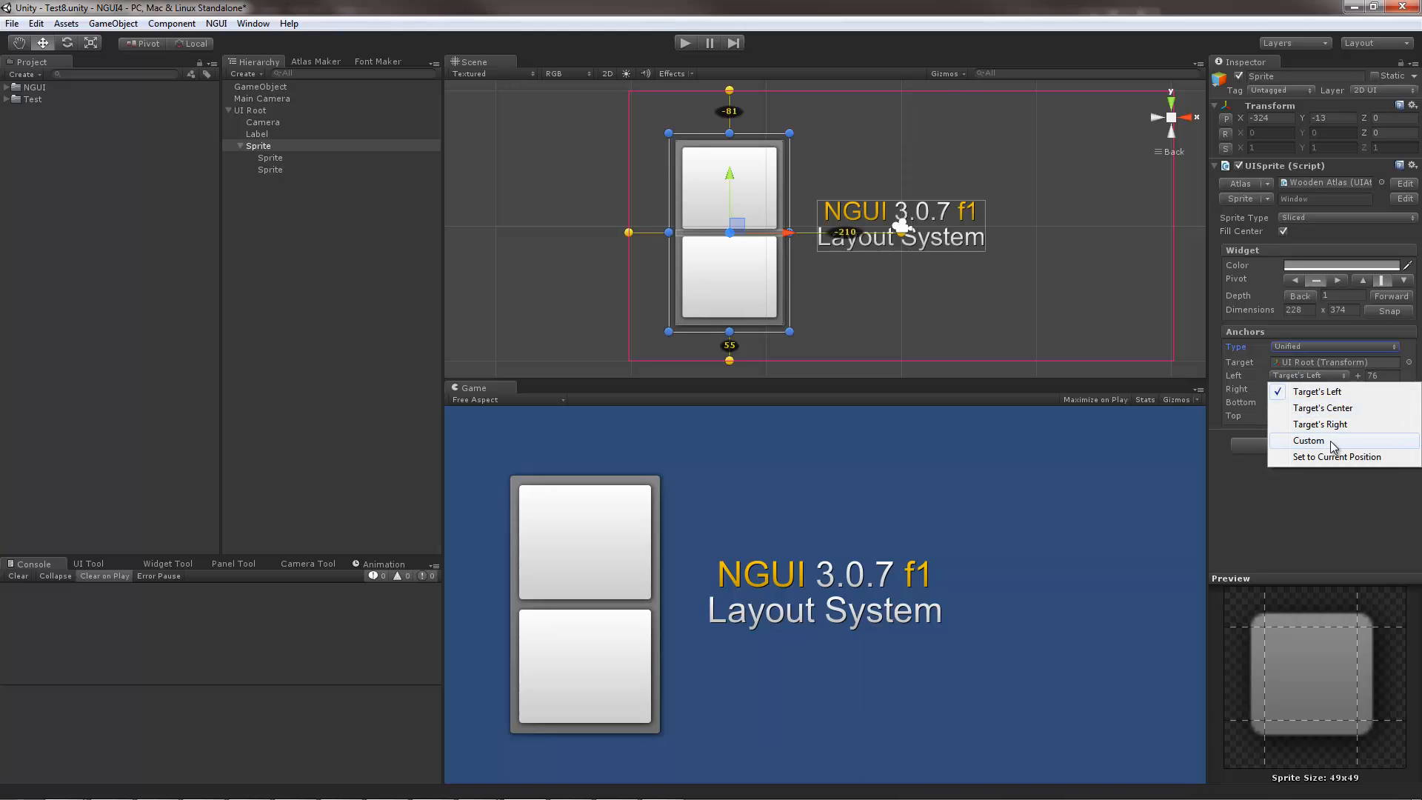
pyautogui.moveTo(1325, 465)
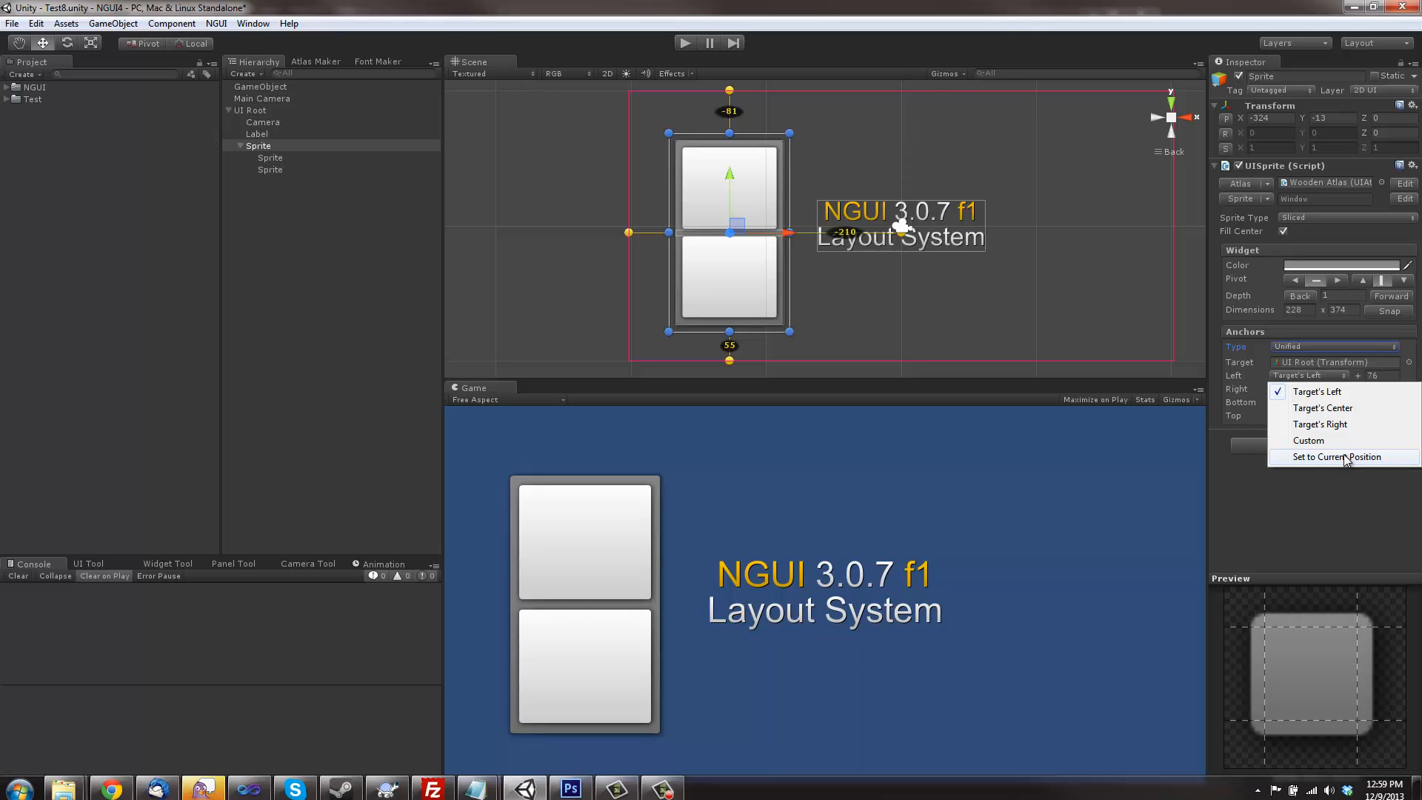
pyautogui.click(1337, 456)
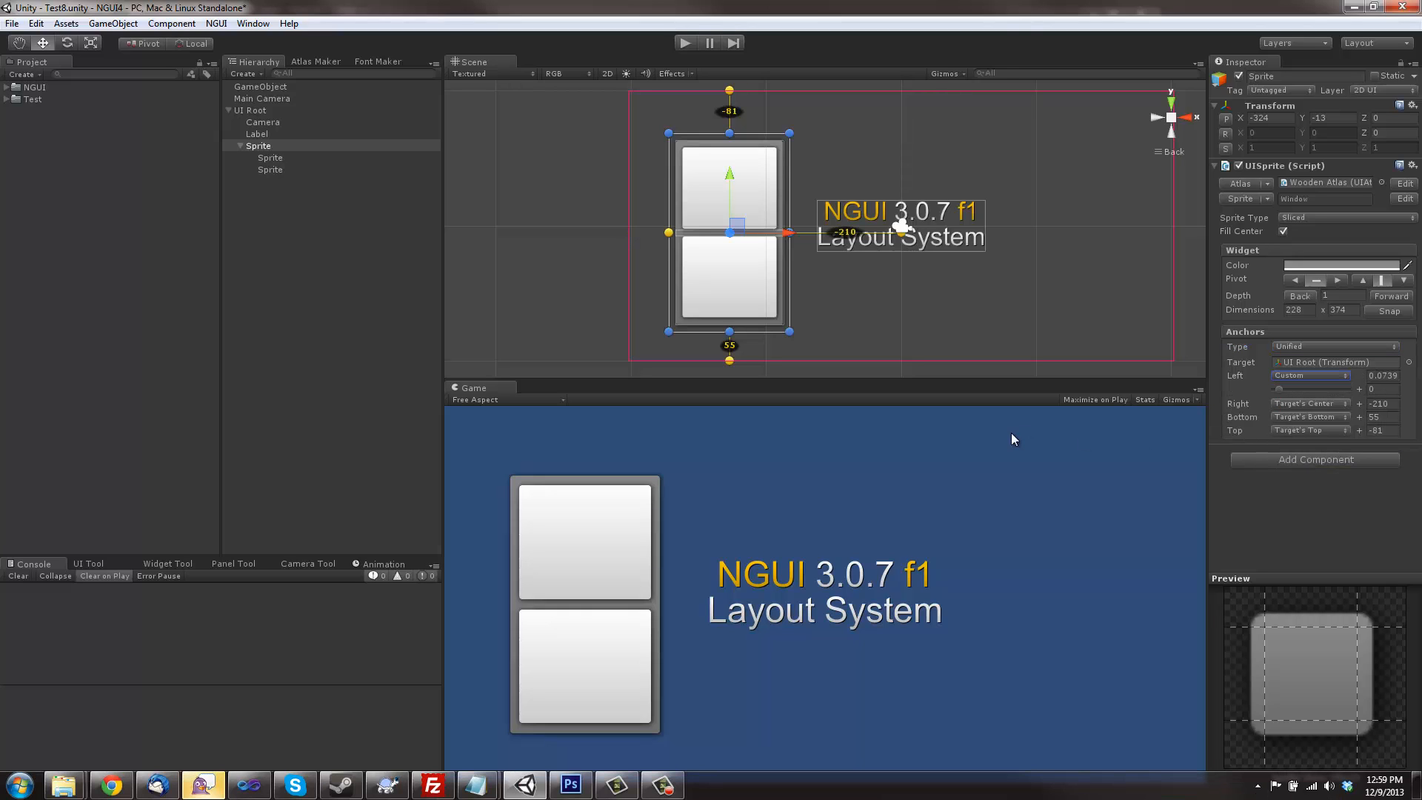
pyautogui.click(1309, 403)
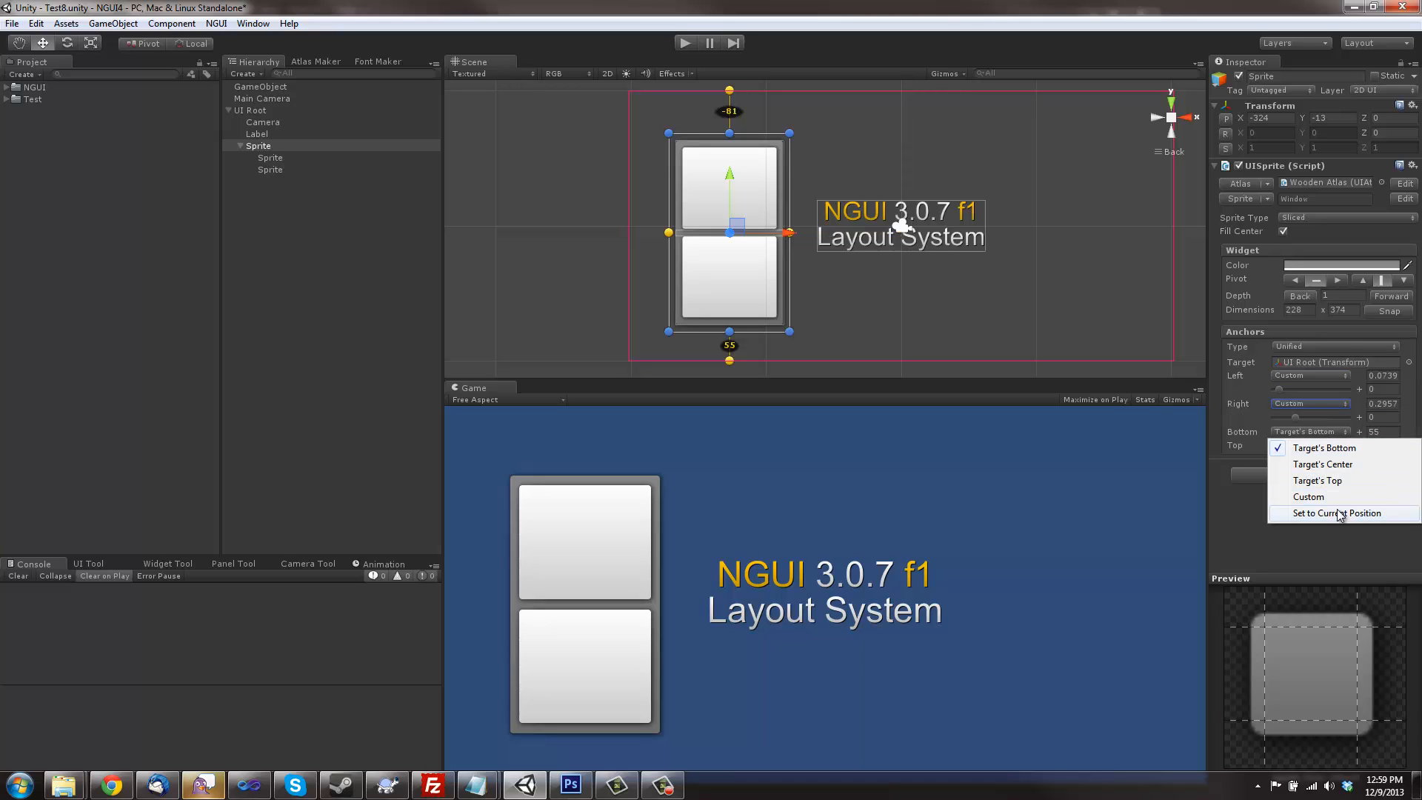
pyautogui.click(1342, 512)
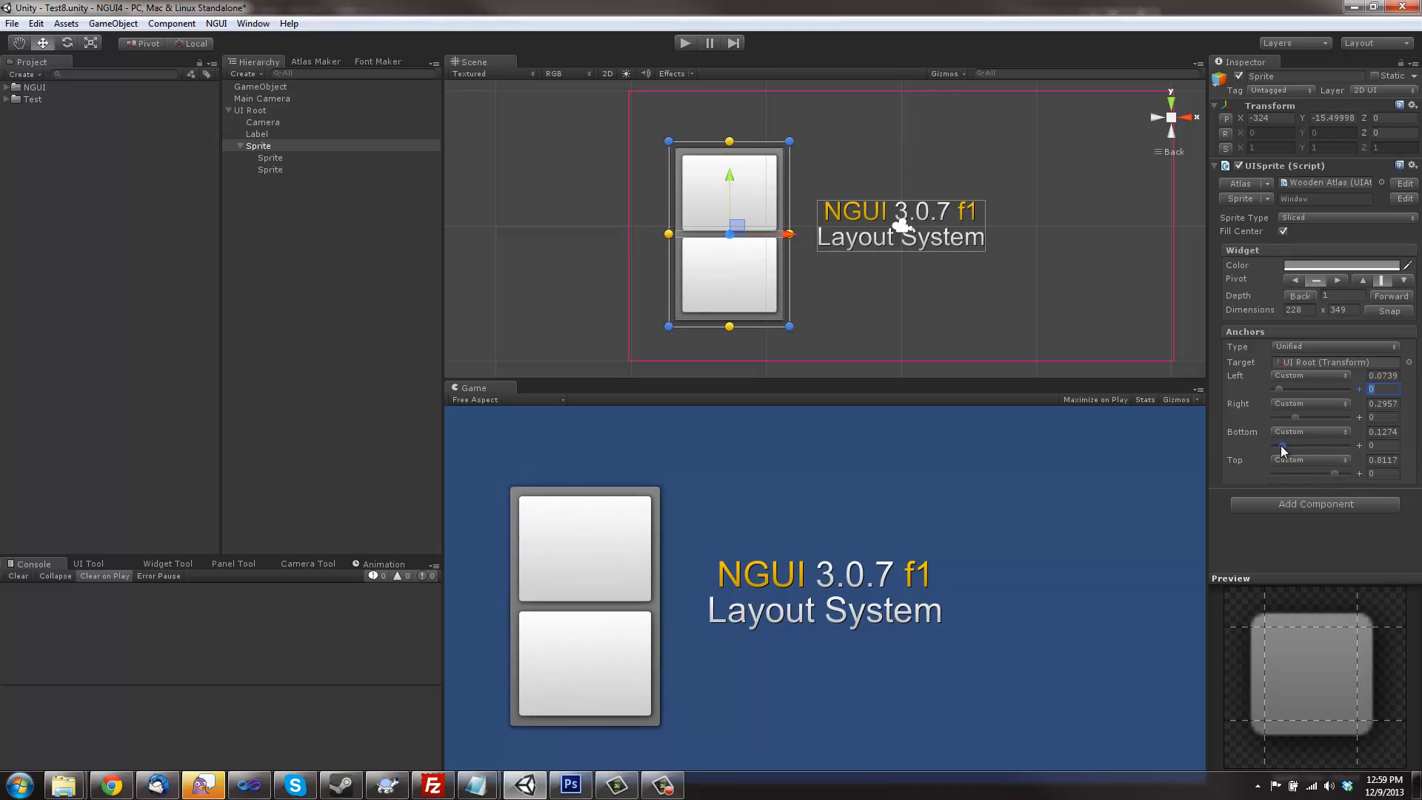
# - Drag the sprite's edges to widen it, then pull the left edge right into a narrow panel
pyautogui.moveTo(787, 233); pyautogui.dragTo(1082, 233)
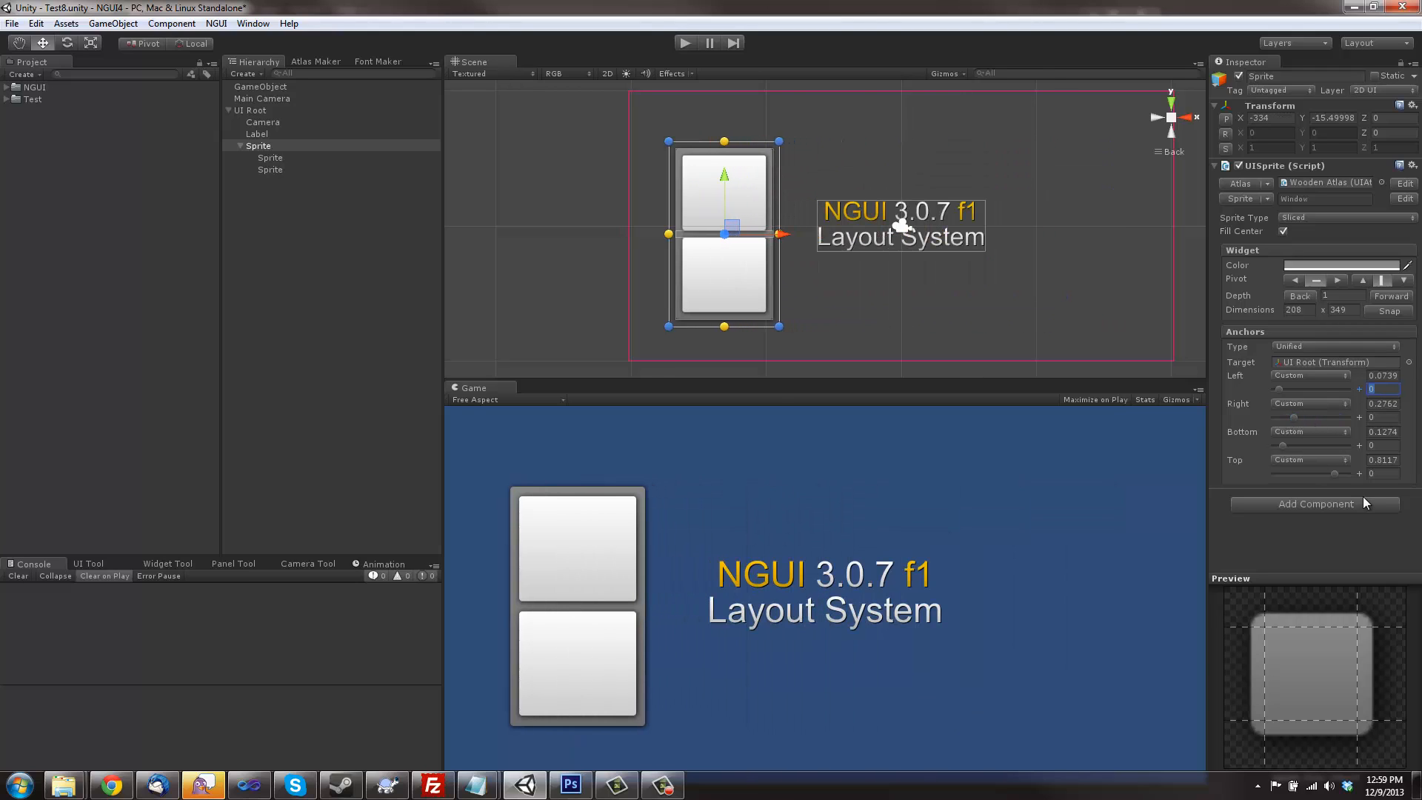
pyautogui.moveTo(784, 237)
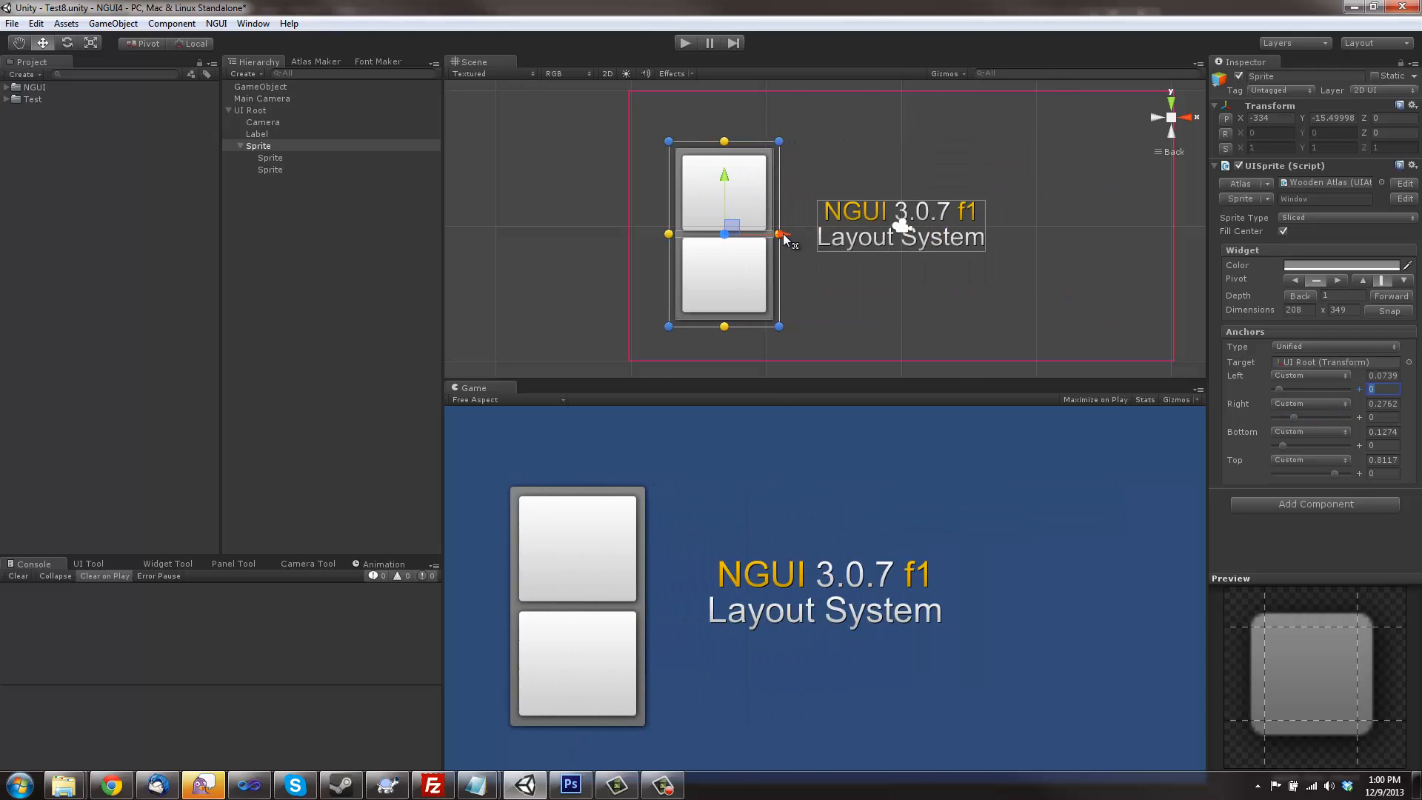
pyautogui.moveTo(781, 233); pyautogui.dragTo(847, 233)
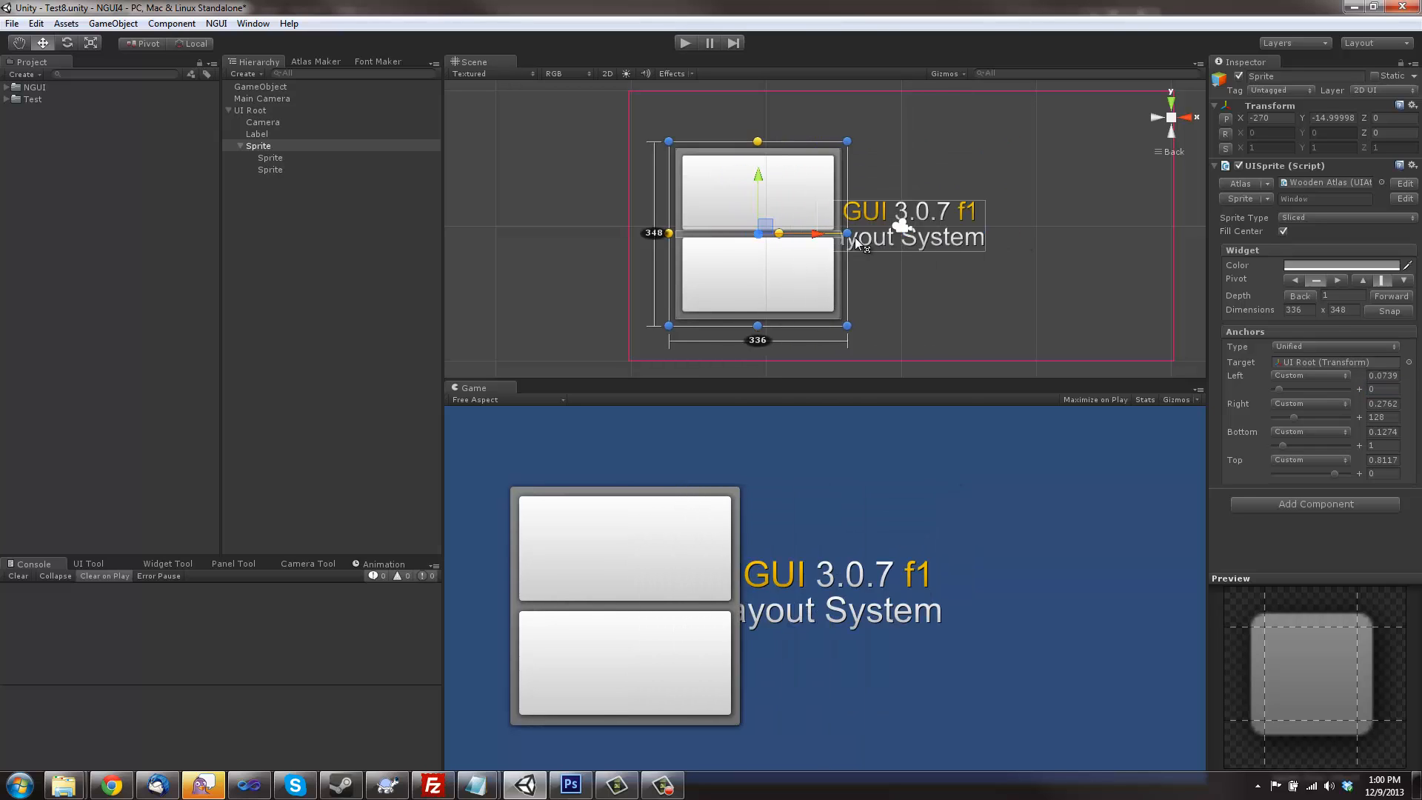
pyautogui.moveTo(848, 234); pyautogui.dragTo(1144, 233)
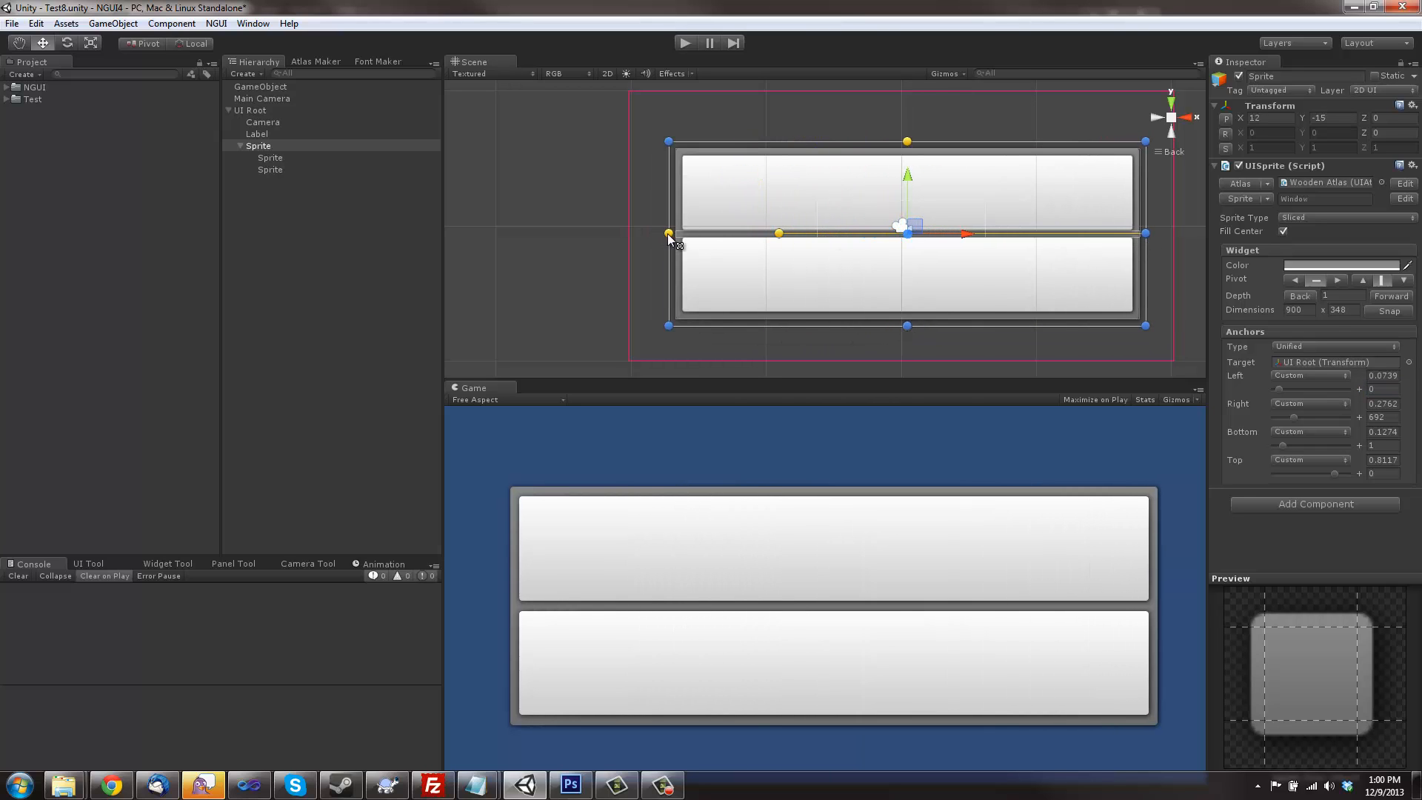
pyautogui.moveTo(668, 234); pyautogui.dragTo(1025, 234)
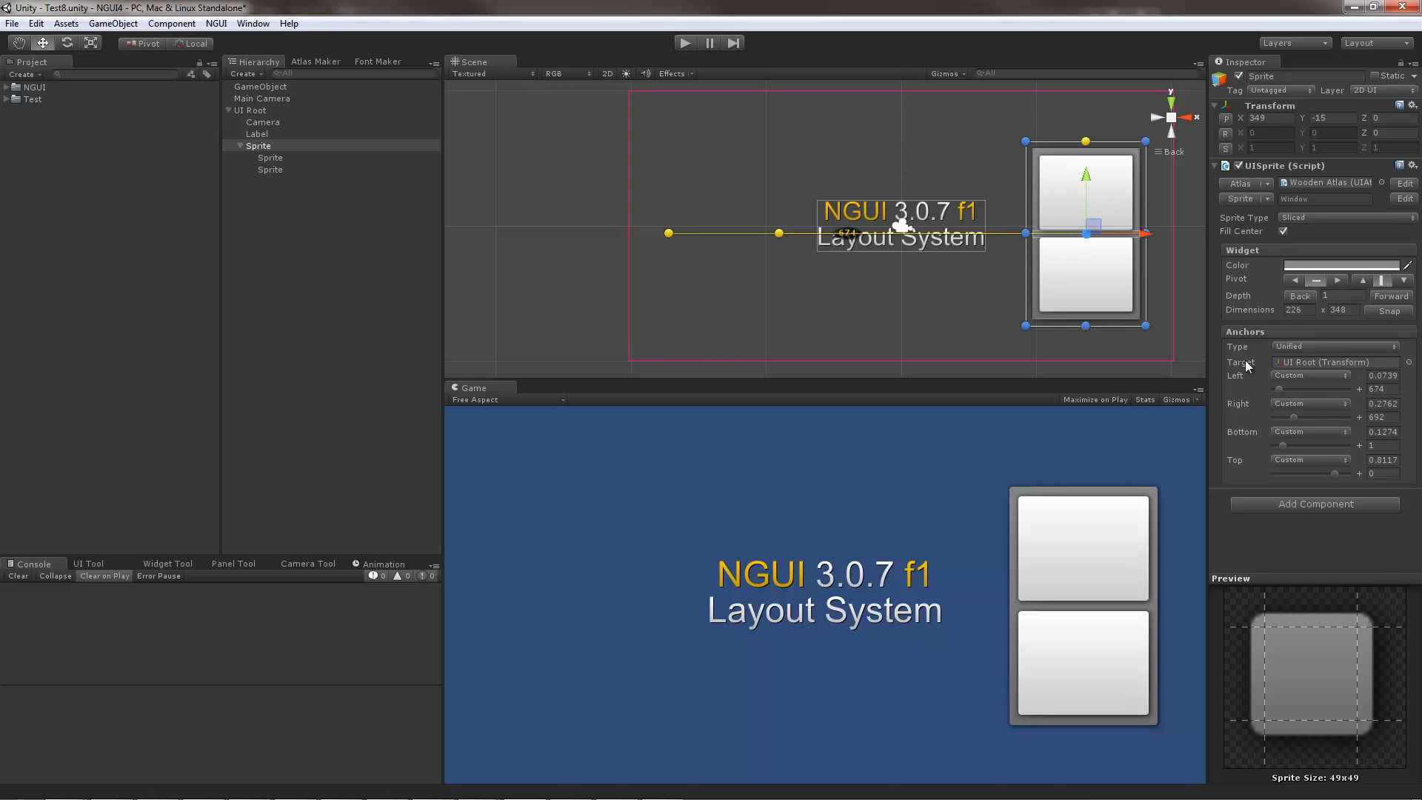
# - Anchor both Left and Right edges to the UI Root's right side (offsets -278 and -52)
pyautogui.click(1309, 403)
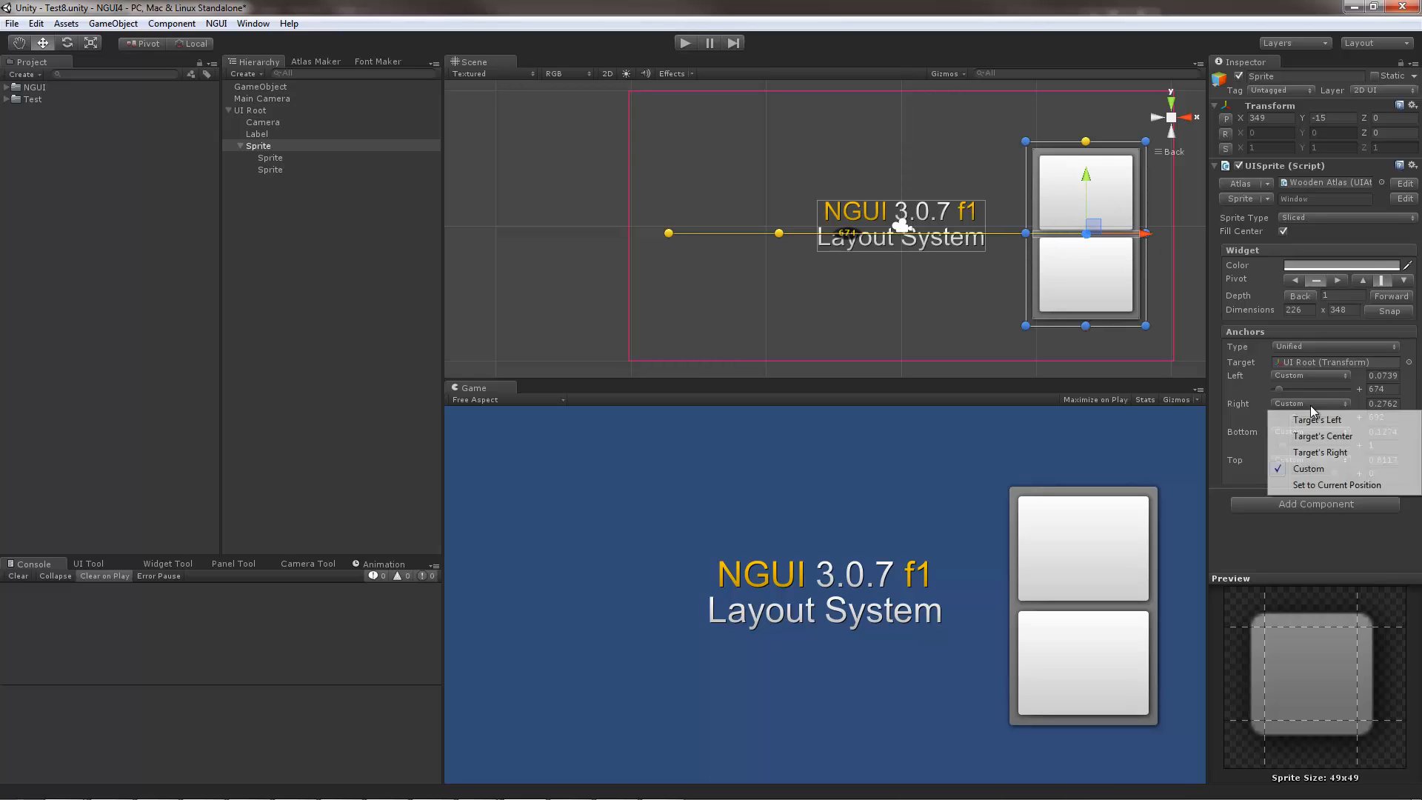
pyautogui.click(1320, 453)
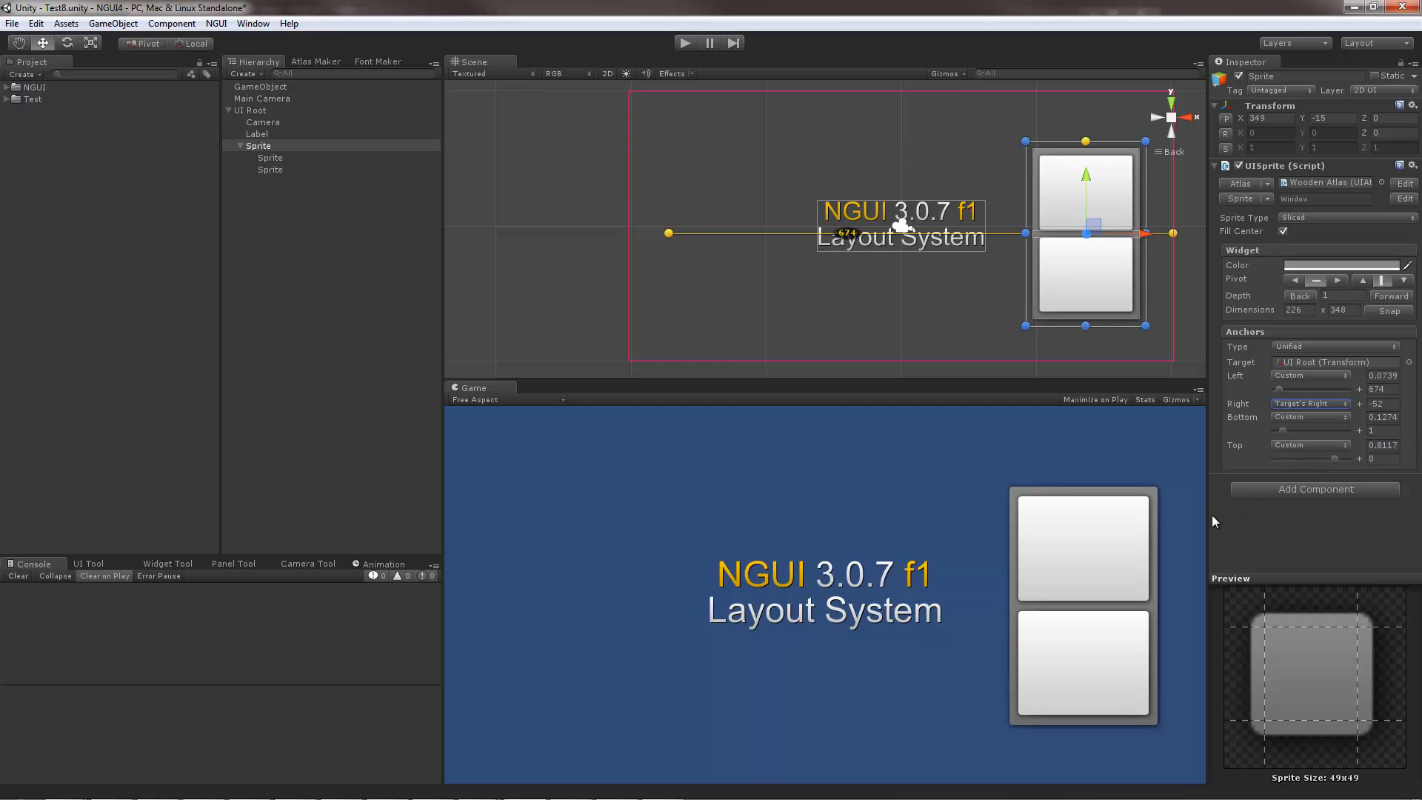
pyautogui.click(1310, 375)
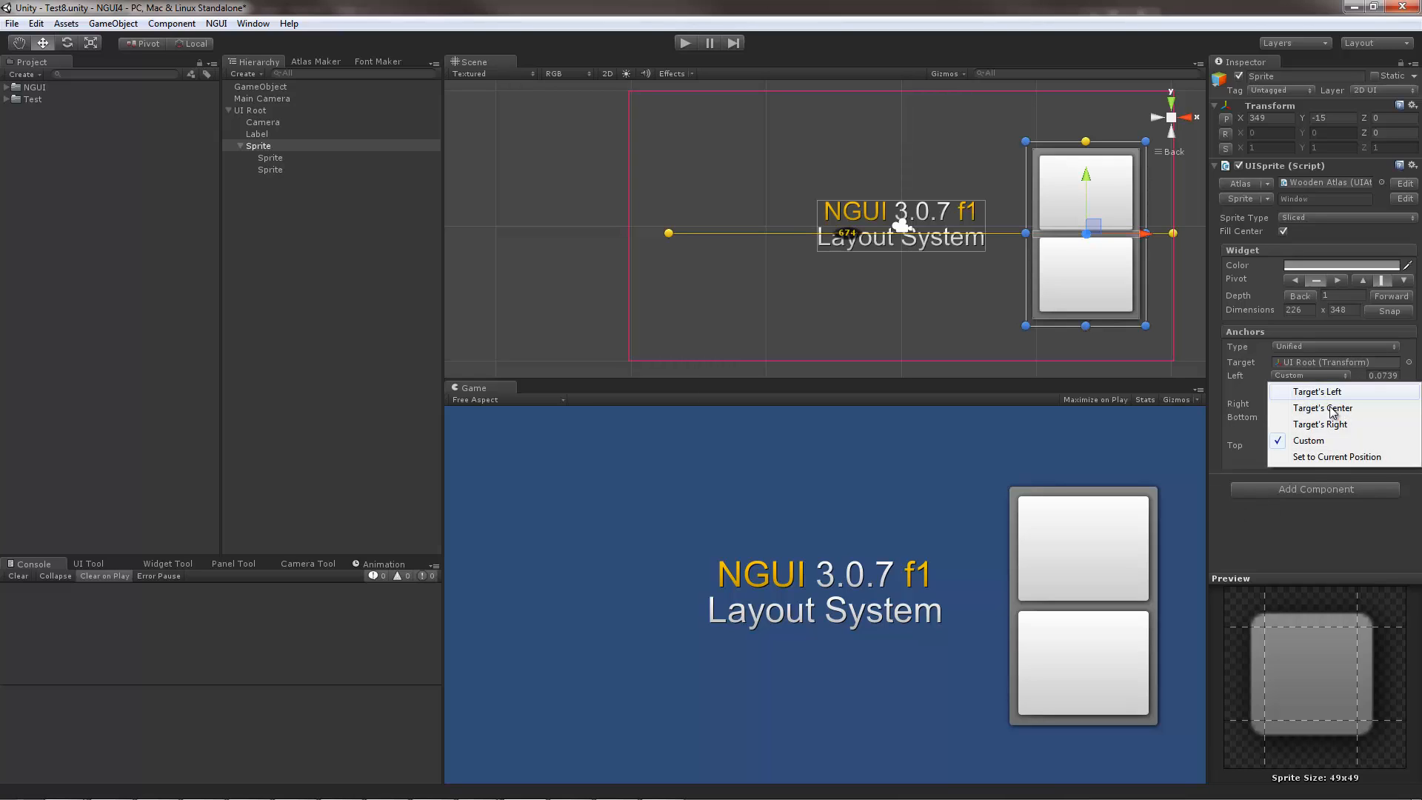
pyautogui.click(1320, 424)
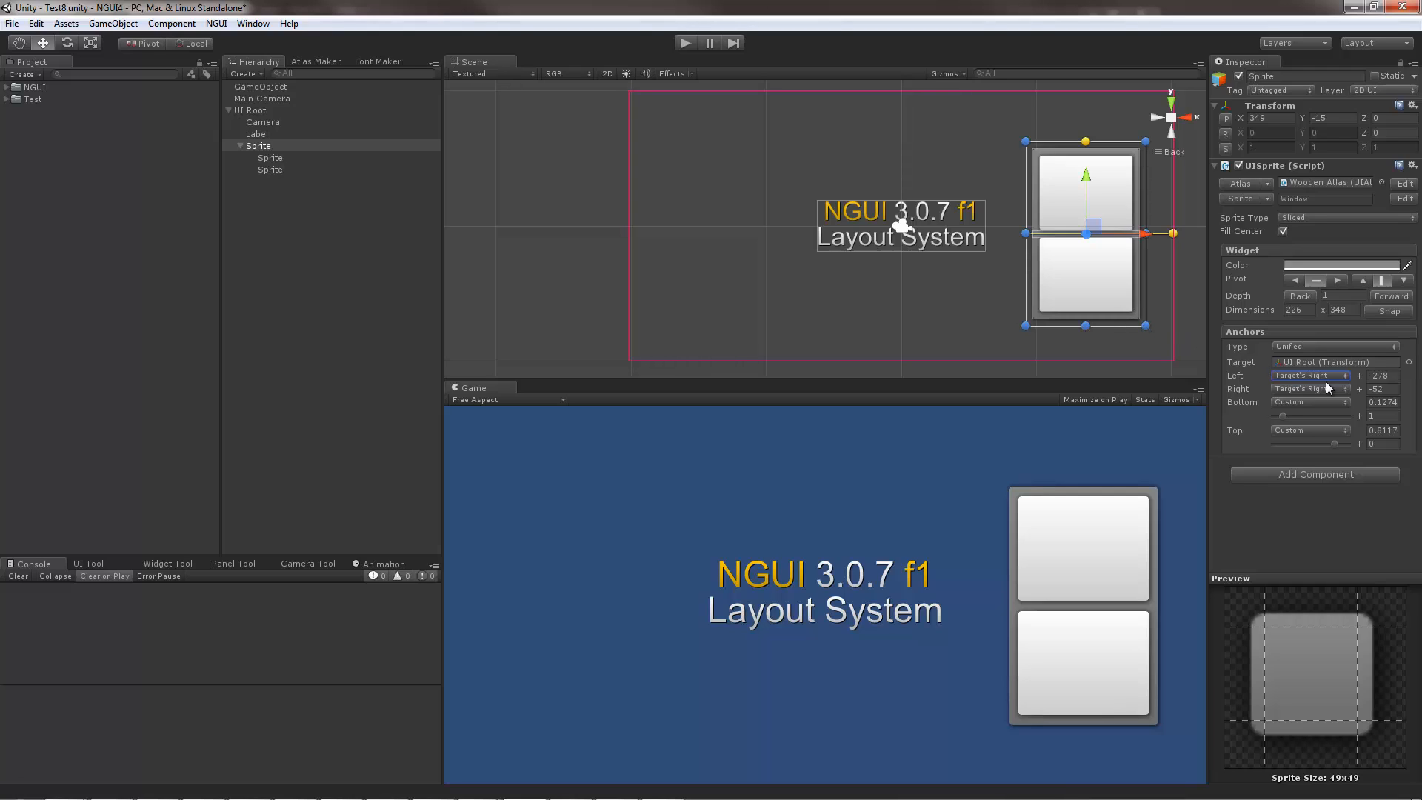
pyautogui.moveTo(1340, 385)
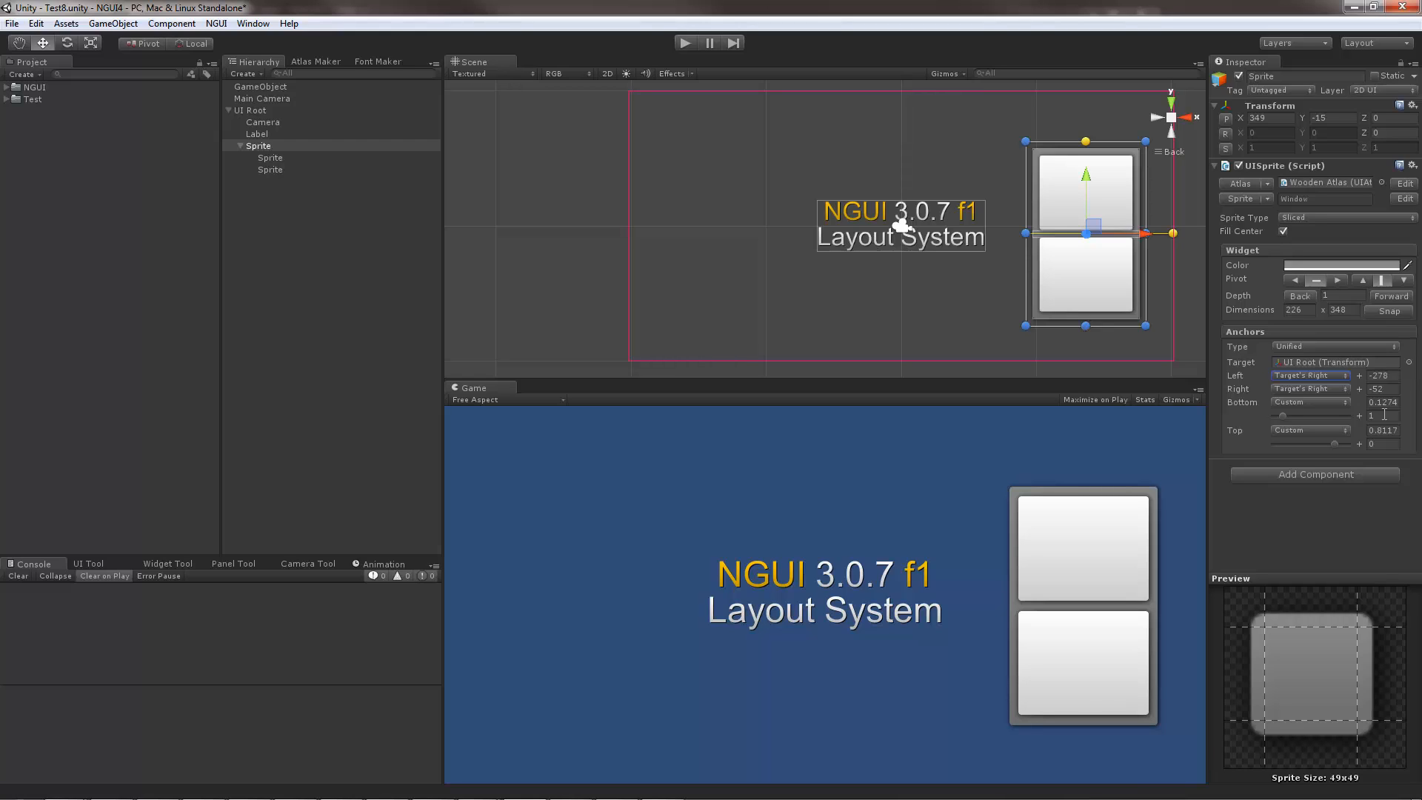
pyautogui.click(1333, 347)
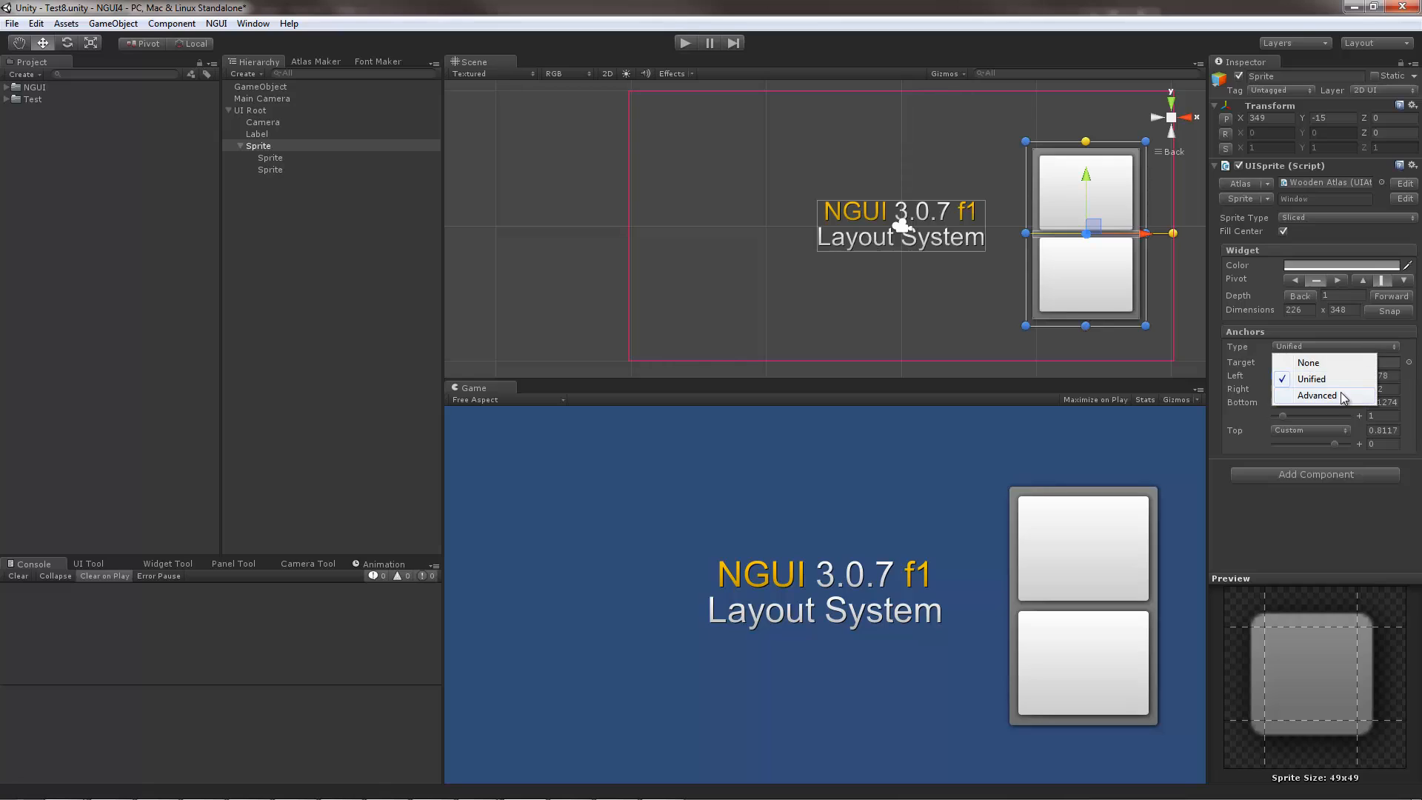
# - Change the Anchors Type from Unified to Advanced, giving each edge its own UI Root target
pyautogui.click(1316, 395)
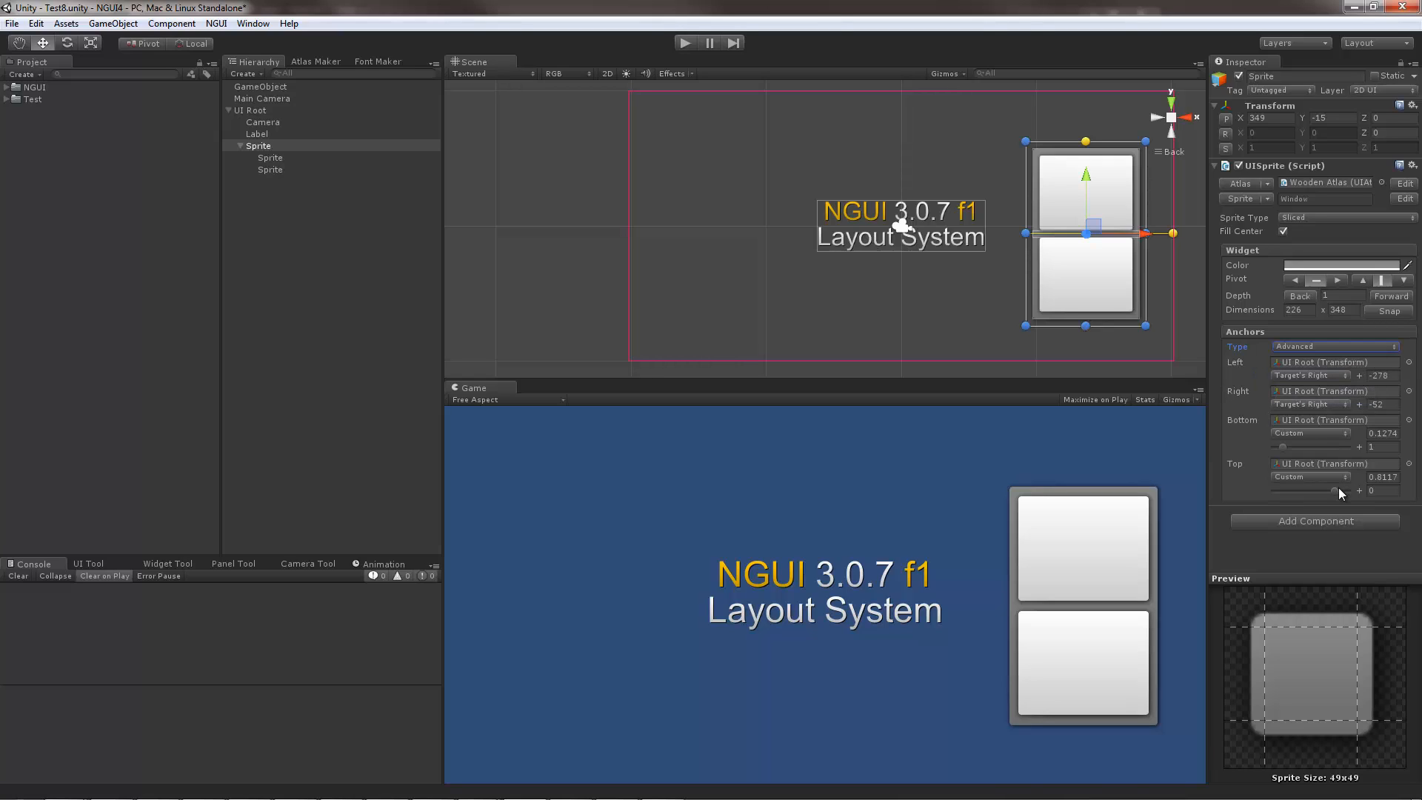
pyautogui.moveTo(1287, 374)
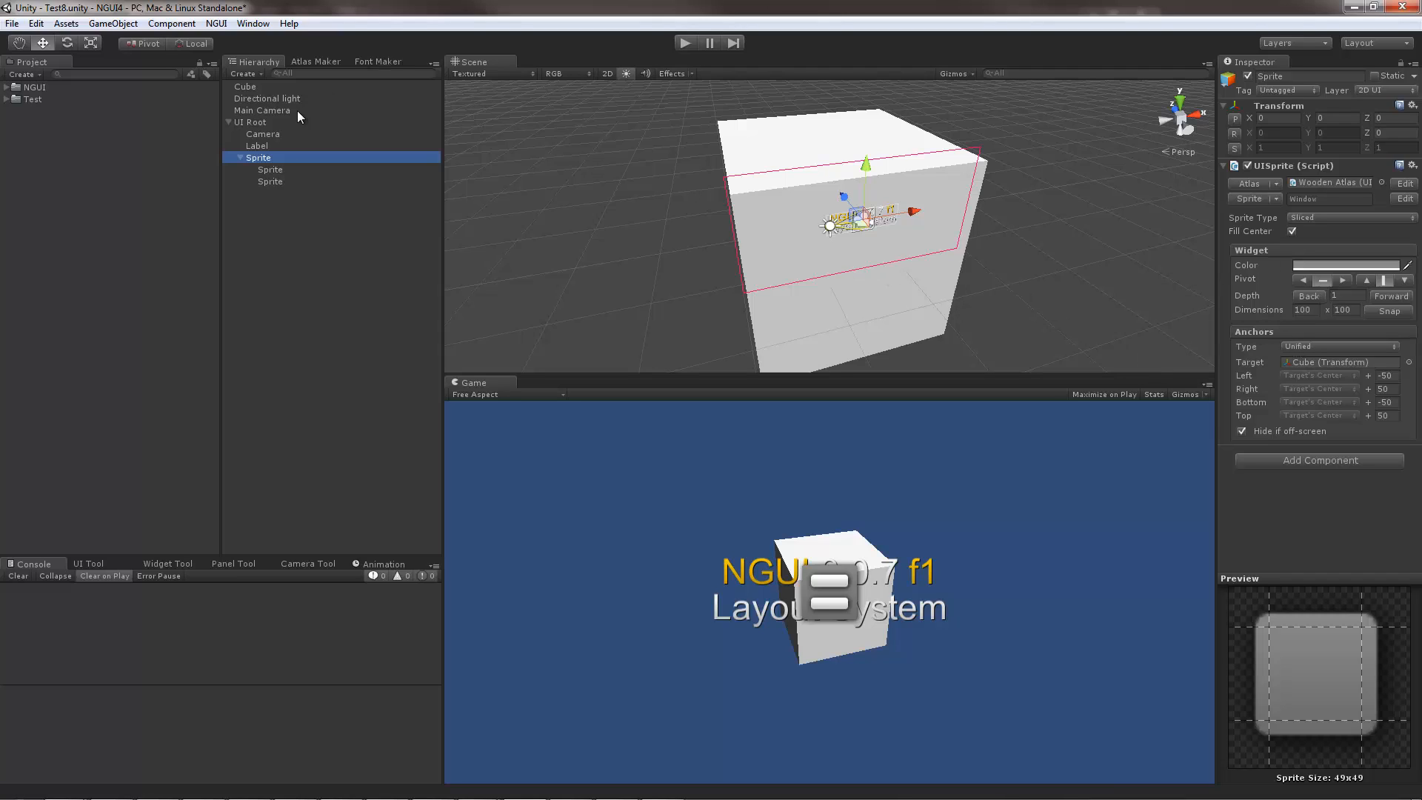
pyautogui.moveTo(778, 353)
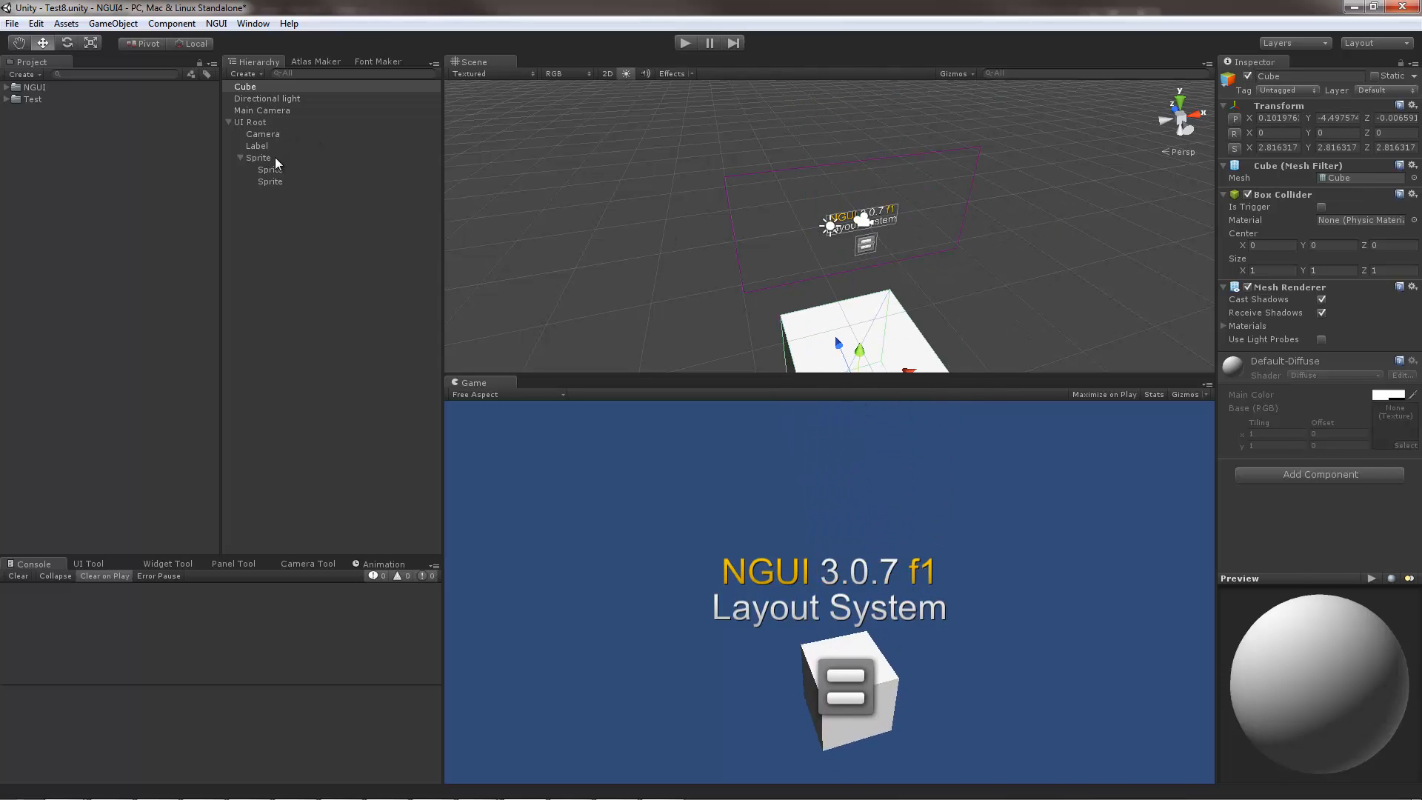
# - Reselect the Sprite in the Hierarchy after moving the cube
pyautogui.click(257, 157)
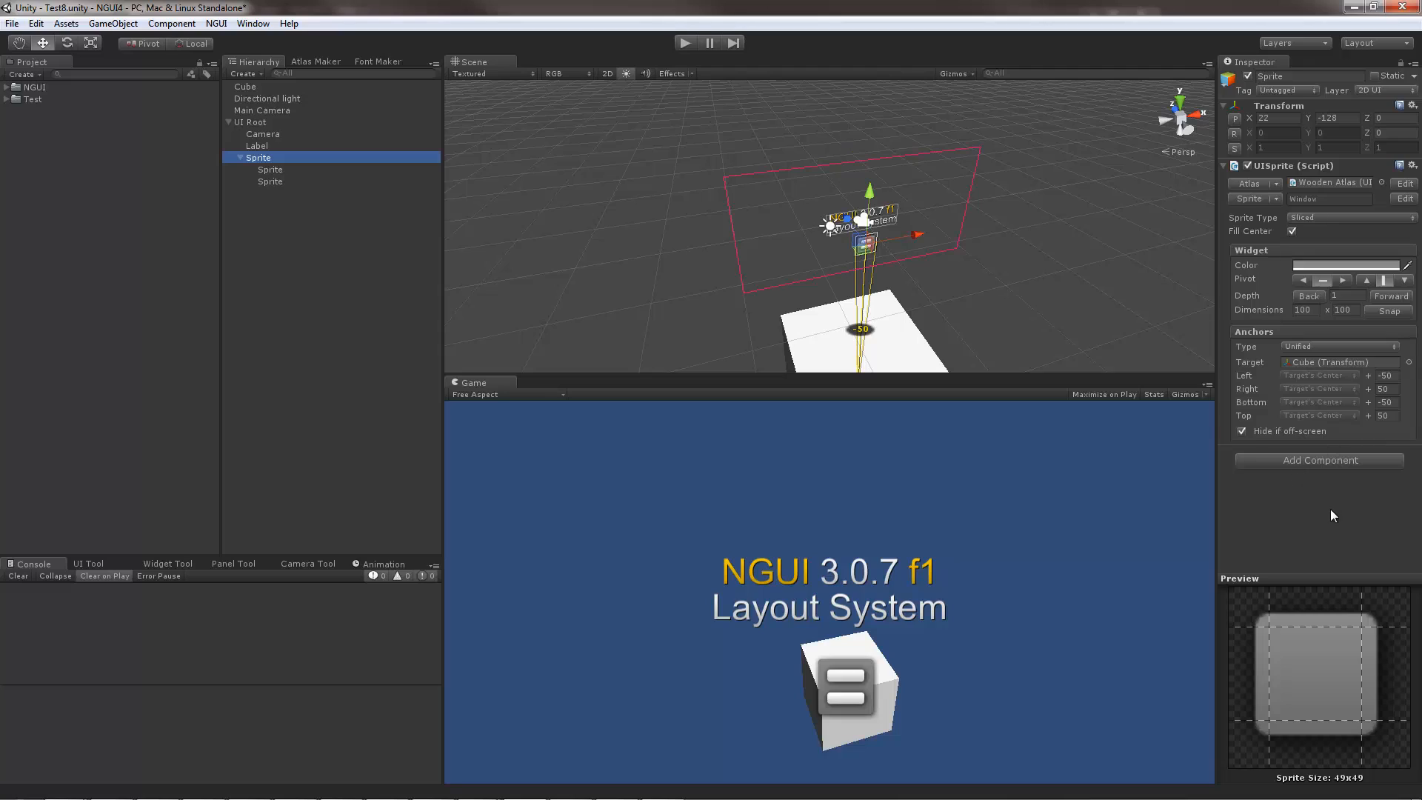
pyautogui.moveTo(1338, 524)
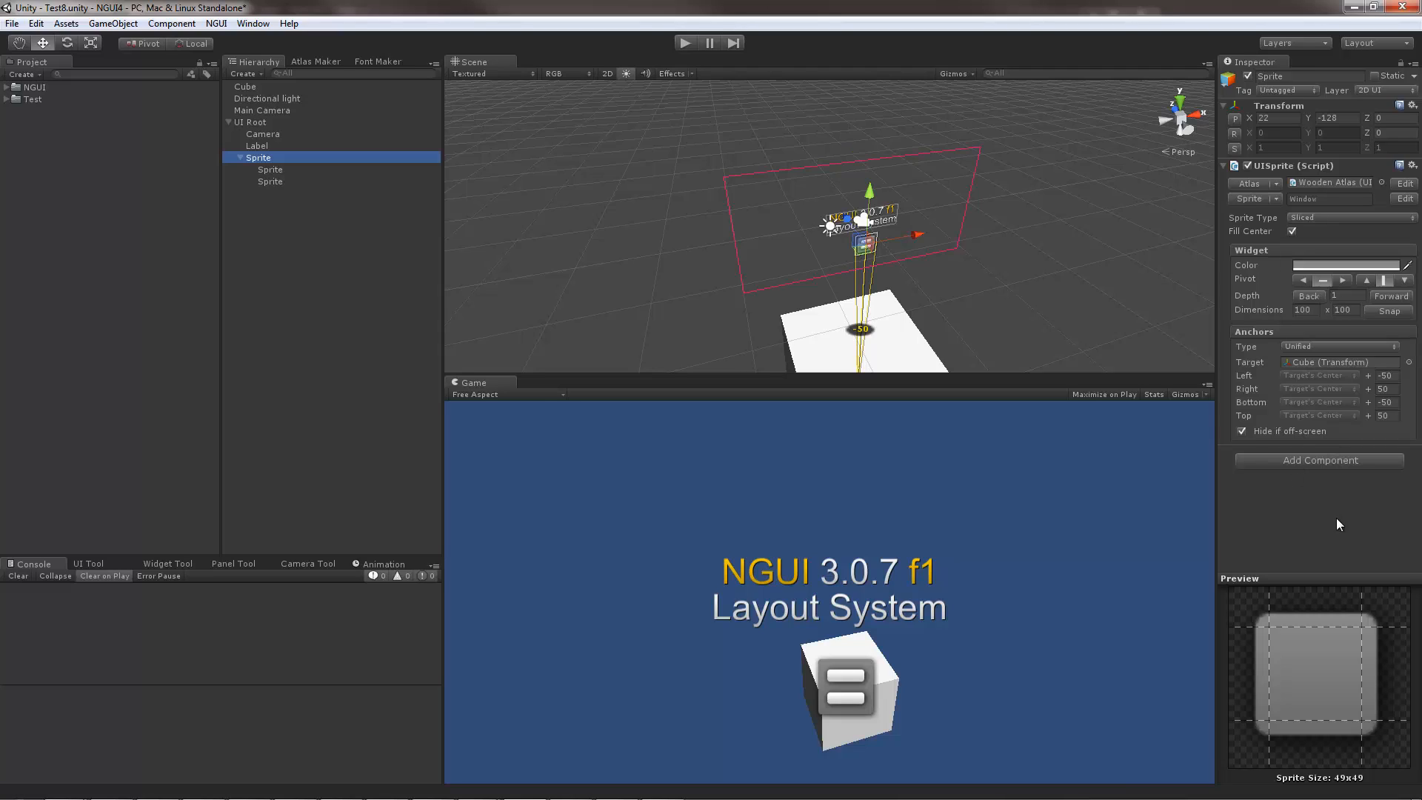